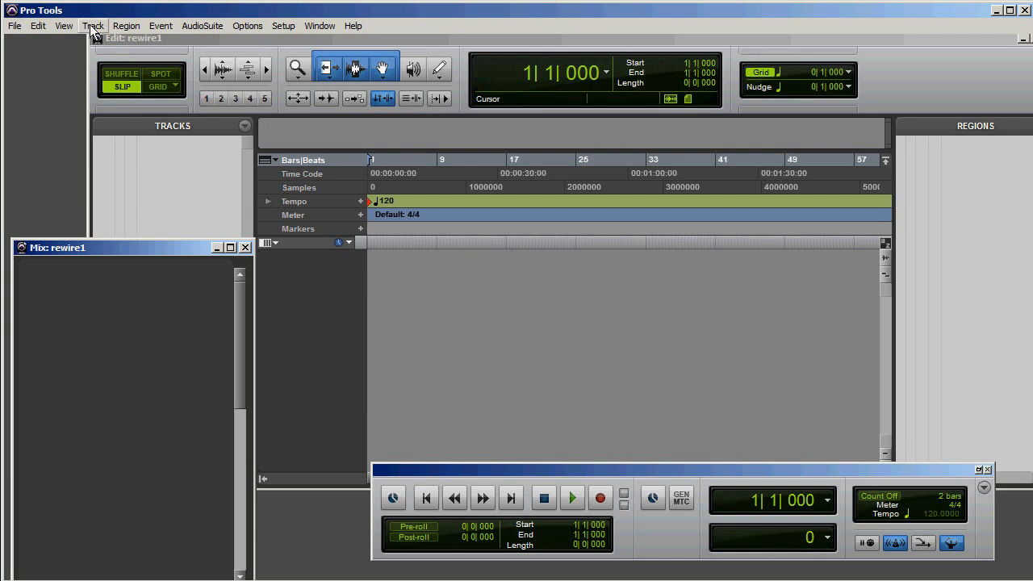
Create the first stereo audio track, Audio 1, from Track > New
{"action": "left_click", "coordinate": [92, 25]}
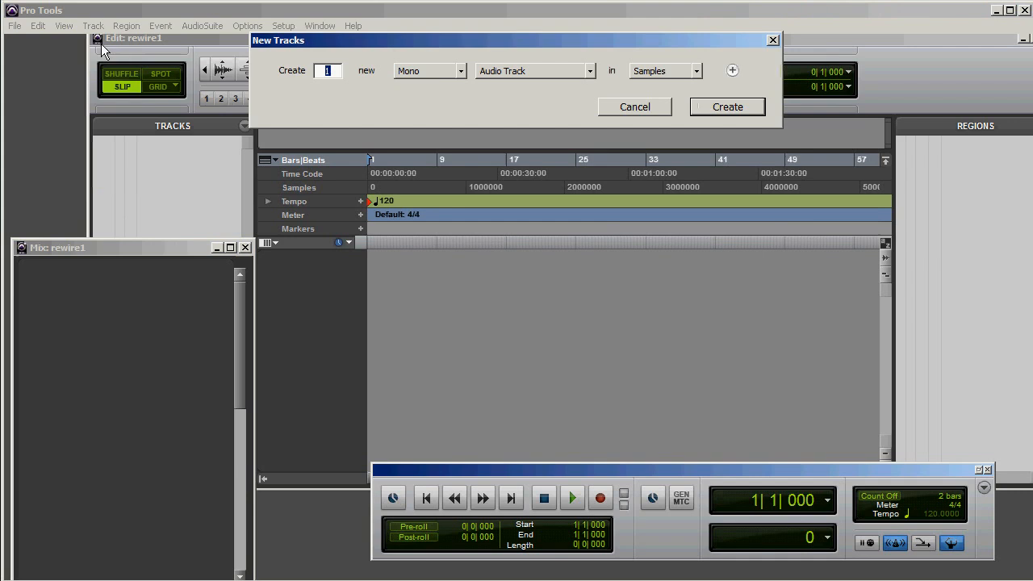
{"action": "left_click", "coordinate": [430, 70]}
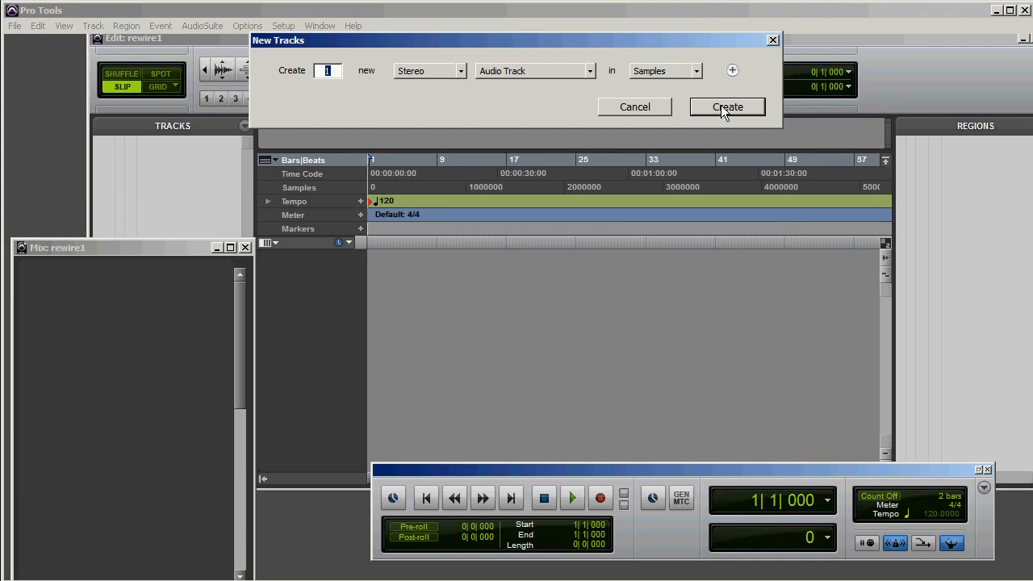
{"action": "left_click", "coordinate": [726, 107]}
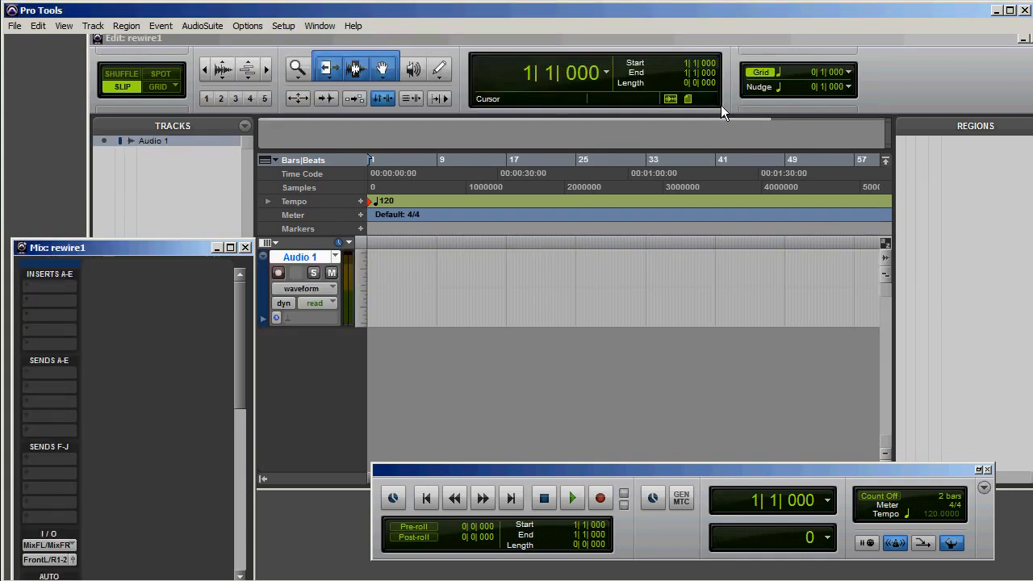
Create a second stereo audio track, Audio 2, the same way
{"action": "left_click", "coordinate": [93, 25]}
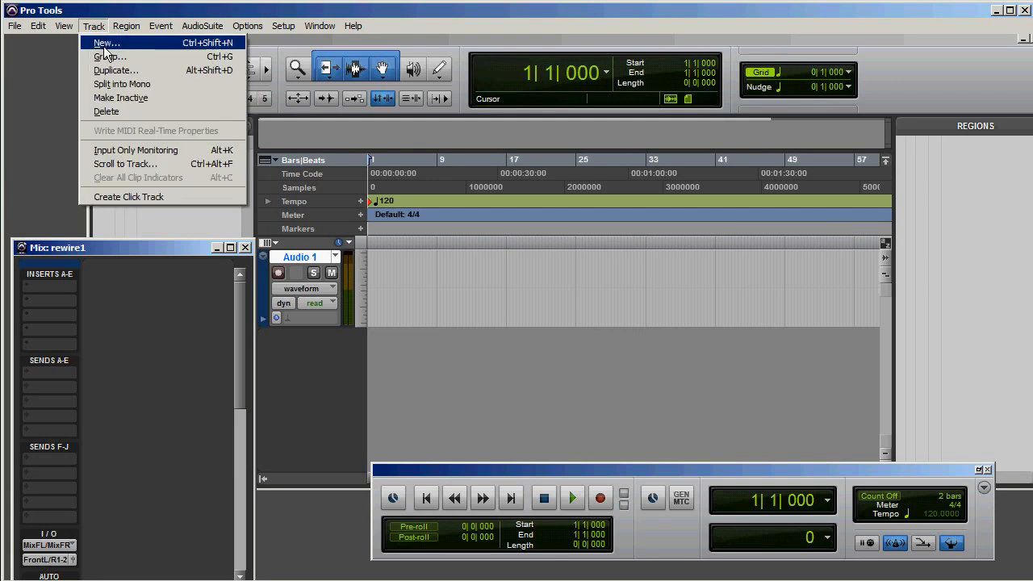
{"action": "left_click", "coordinate": [106, 43]}
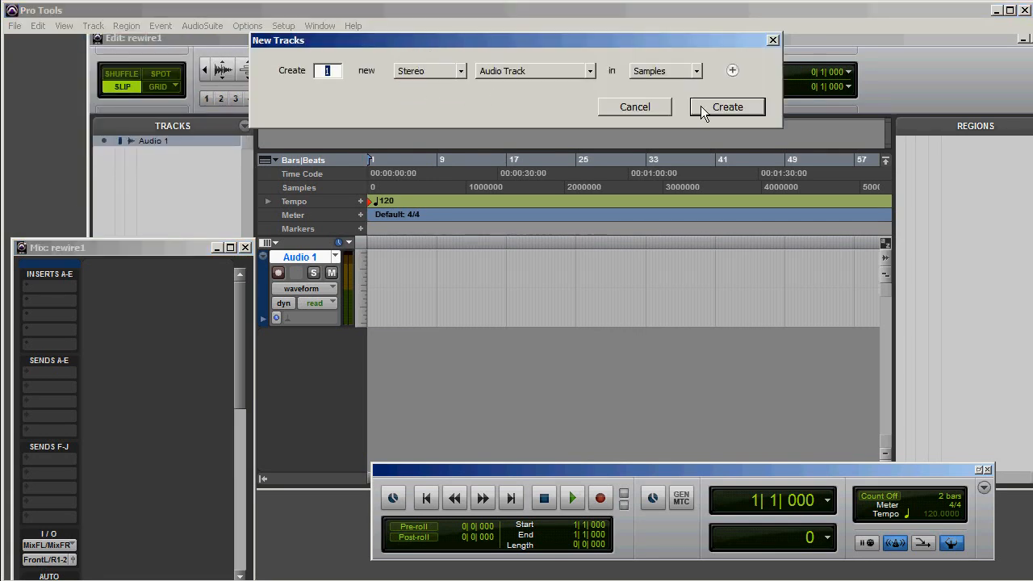
{"action": "left_click", "coordinate": [726, 107]}
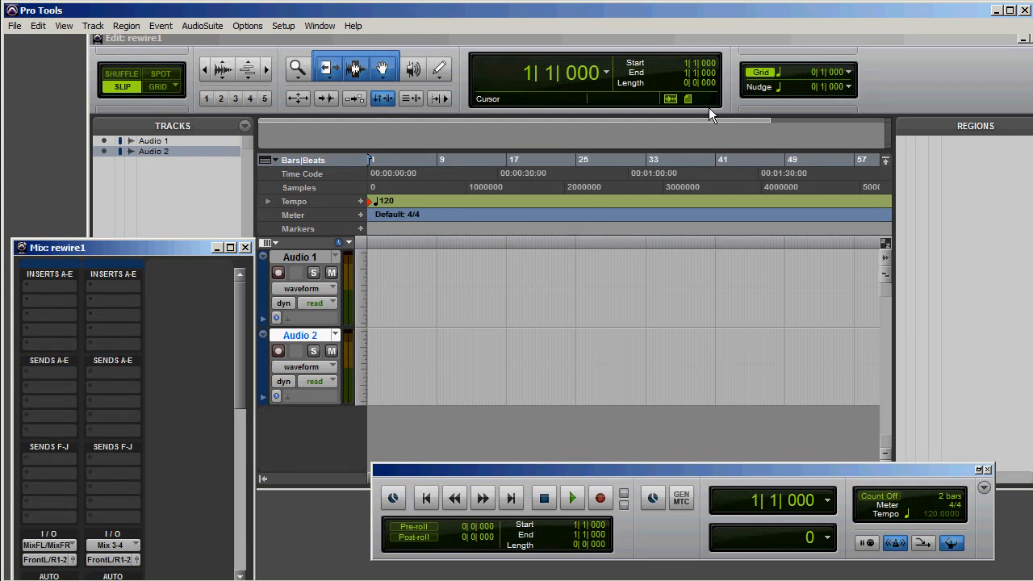
{"action": "mouse_move", "coordinate": [652, 61]}
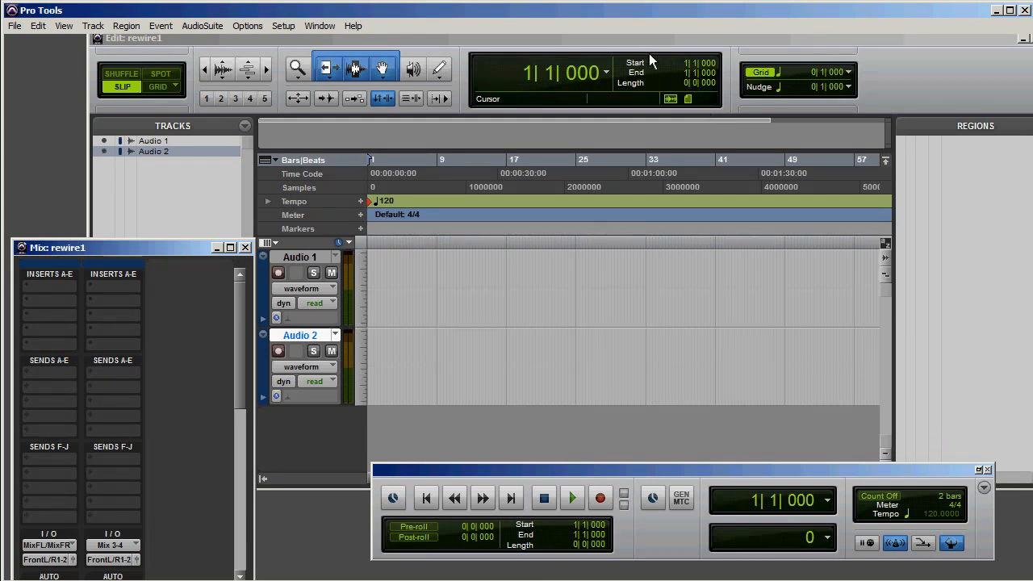
{"action": "mouse_move", "coordinate": [67, 285]}
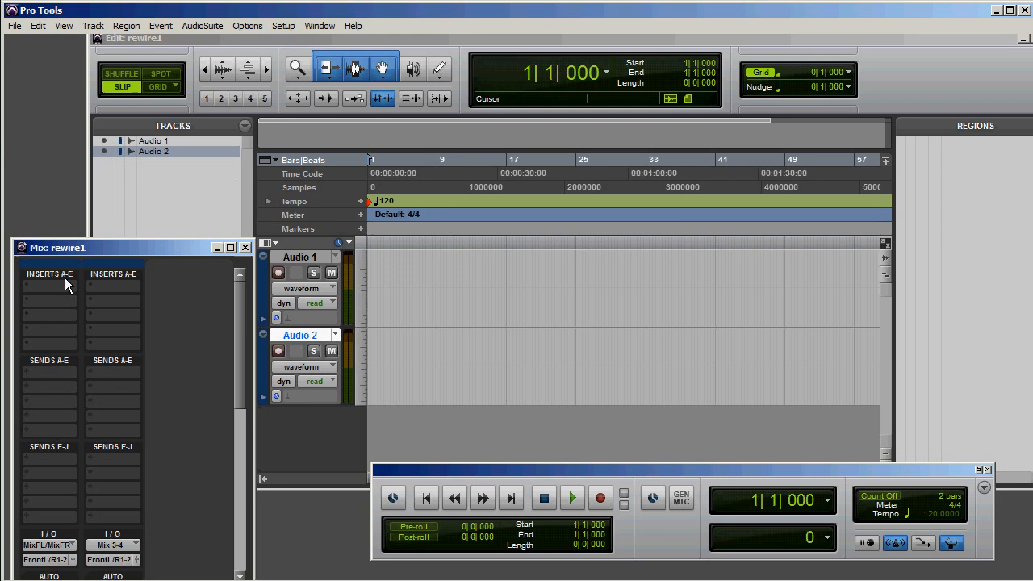
{"action": "mouse_move", "coordinate": [58, 291]}
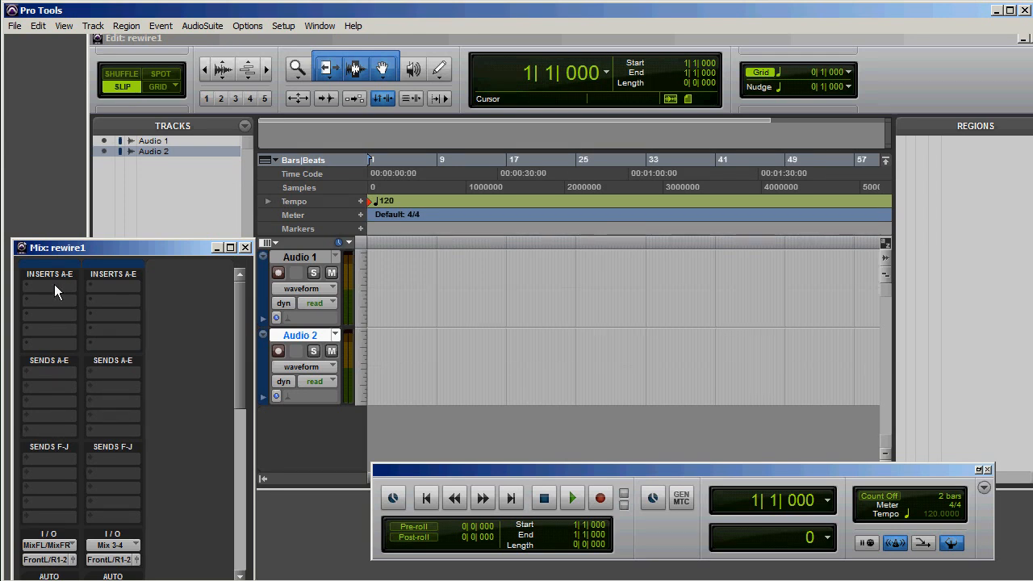
Load the Sibelius (stereo) ReWire instrument on Audio 1's first insert, launching Sibelius 6
{"action": "left_click", "coordinate": [48, 296]}
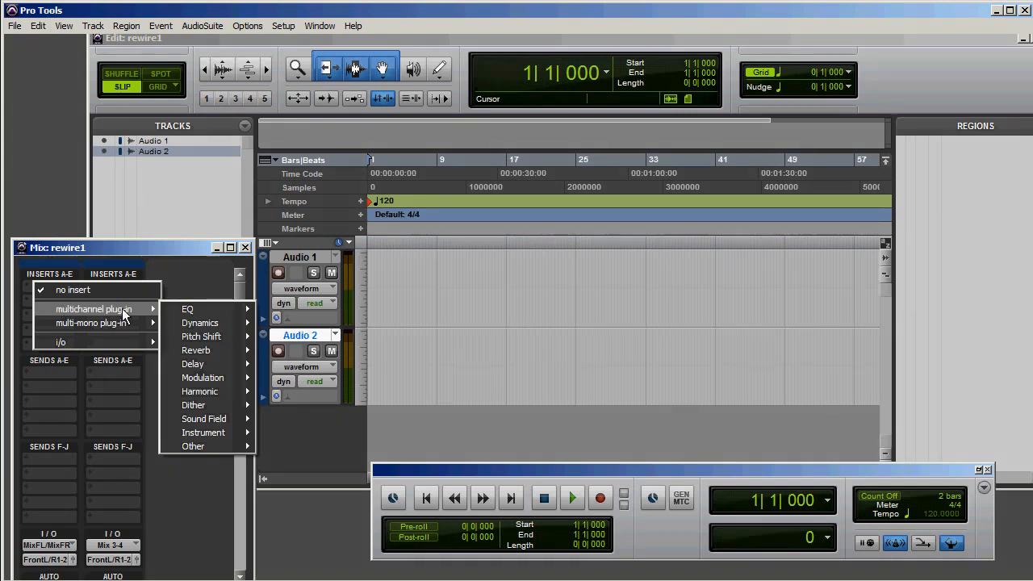
{"action": "mouse_move", "coordinate": [204, 432]}
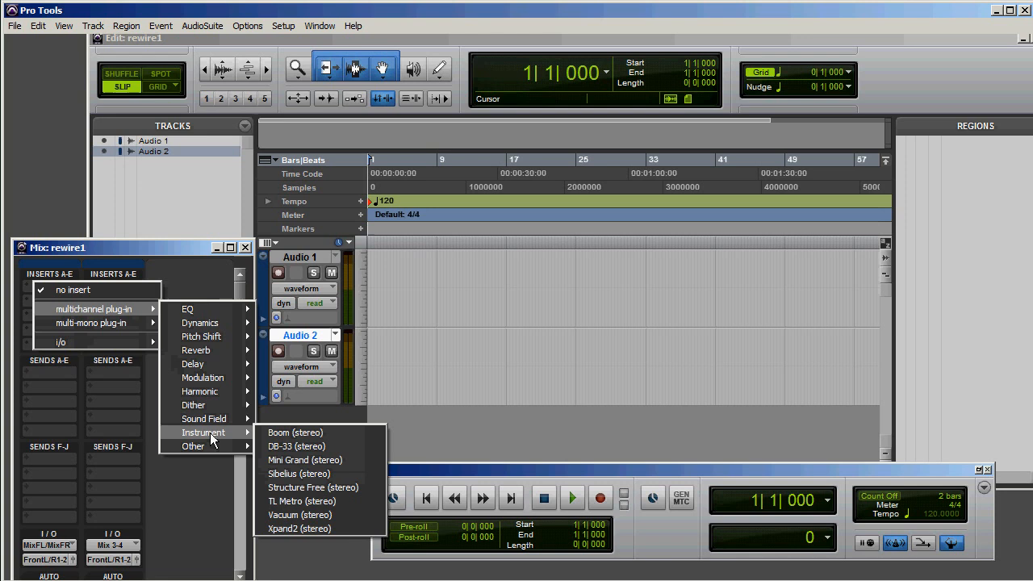
{"action": "mouse_move", "coordinate": [305, 474]}
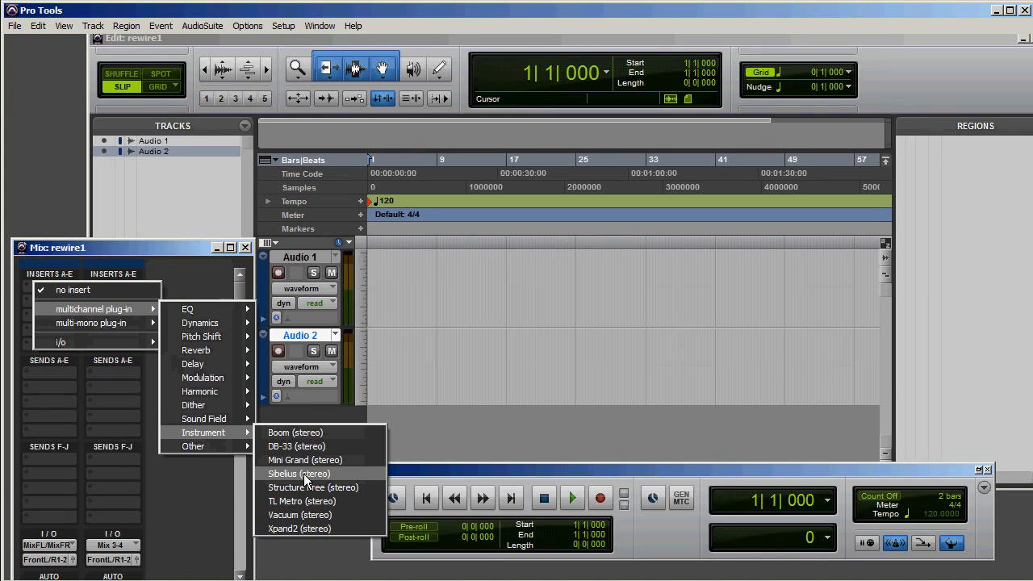
{"action": "left_click", "coordinate": [297, 473]}
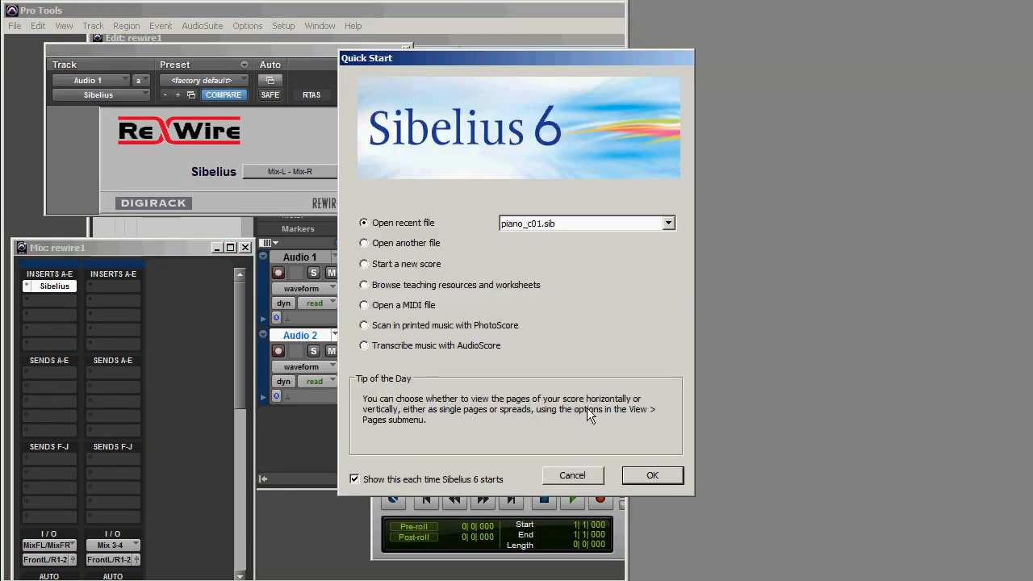
Confirm the Quick Start dialog to open the recent score piano_c01.sib
{"action": "left_click", "coordinate": [652, 475]}
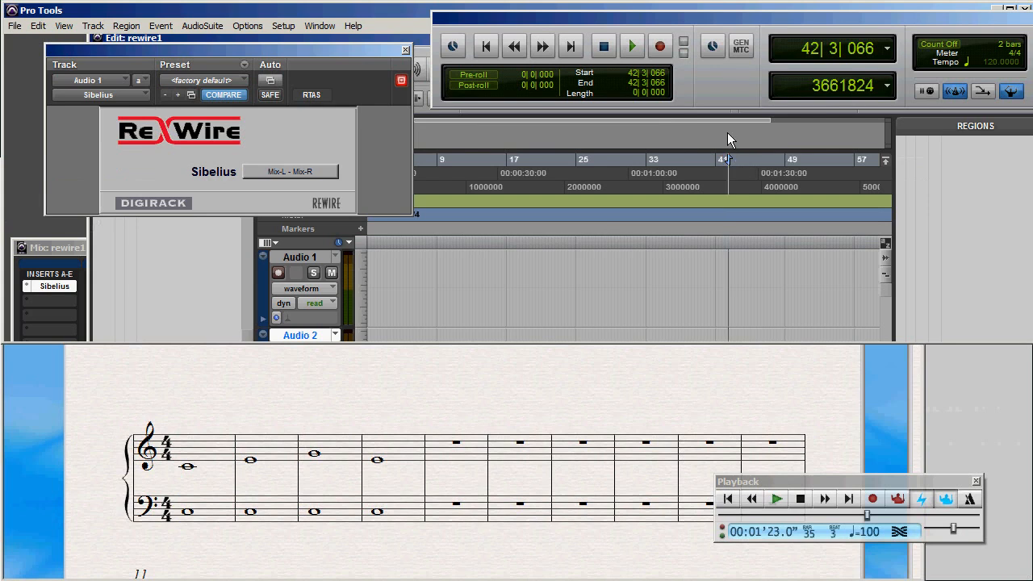
Play the ReWired piano score from the Pro Tools transport, then stop it
{"action": "left_click", "coordinate": [632, 46]}
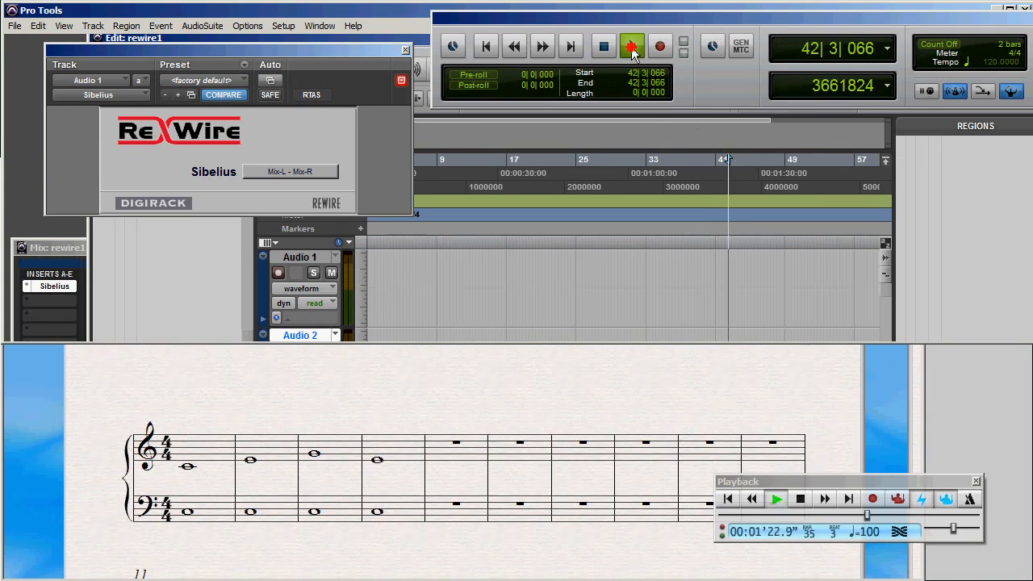
{"action": "left_click", "coordinate": [632, 46]}
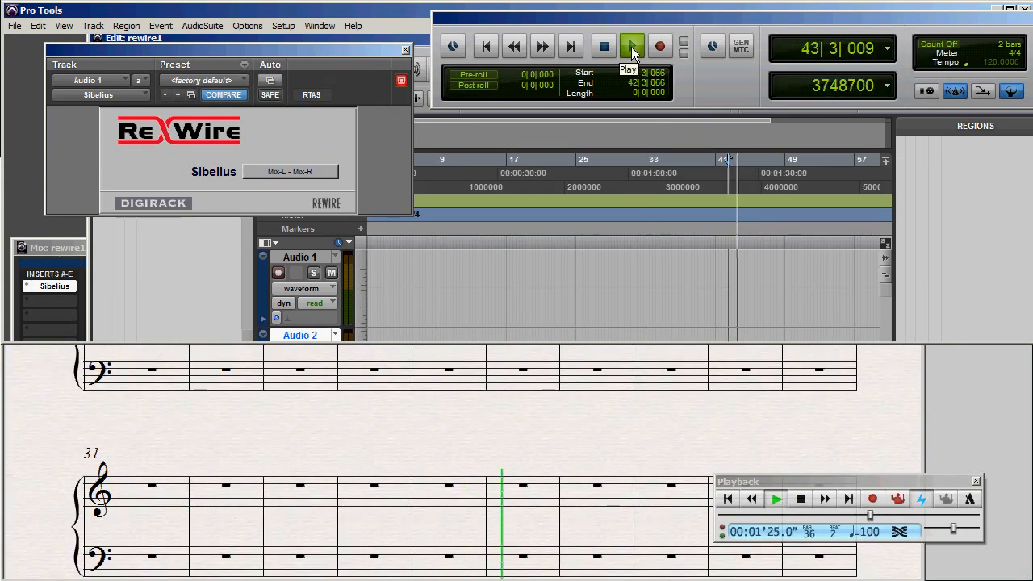
{"action": "left_click", "coordinate": [603, 46]}
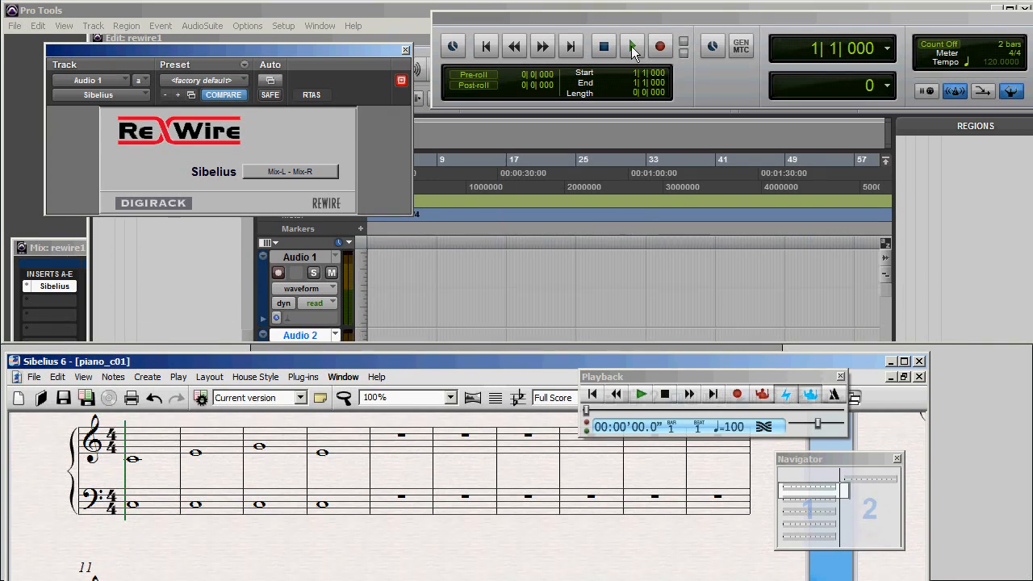
Play the score again from the beginning and stop with the session back at bar 1
{"action": "left_click", "coordinate": [632, 46]}
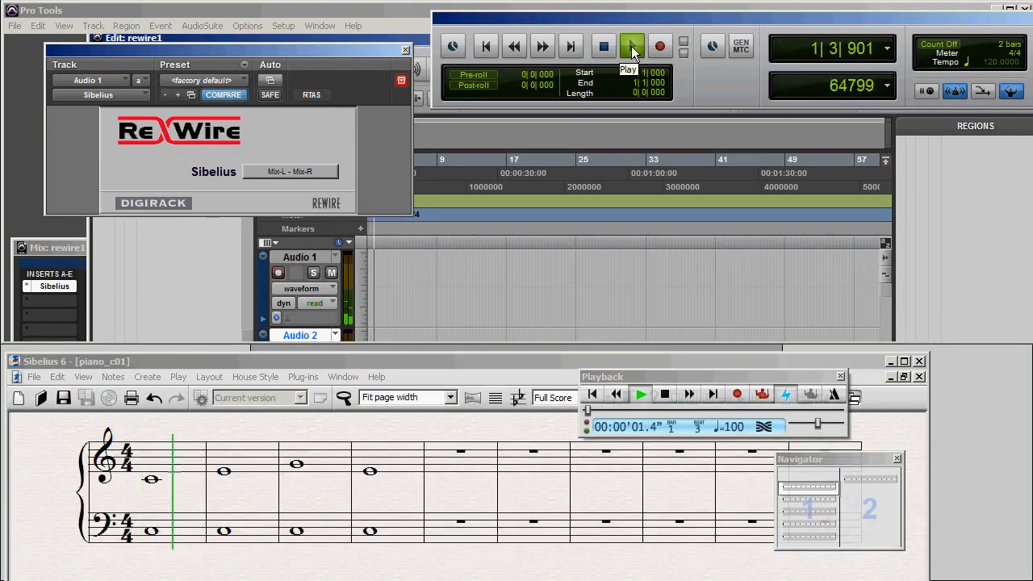
{"action": "left_click", "coordinate": [632, 46]}
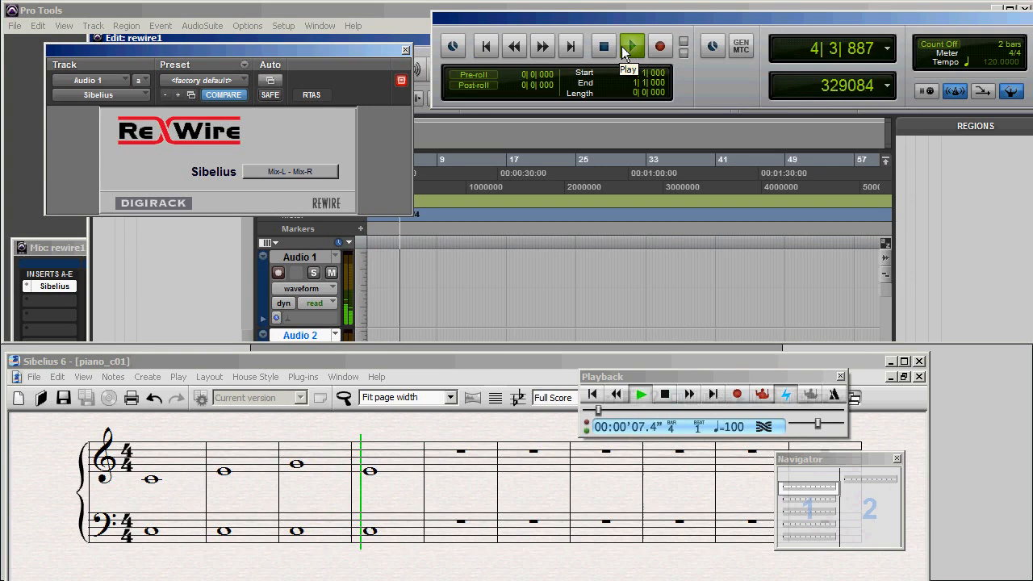
{"action": "left_click", "coordinate": [632, 46]}
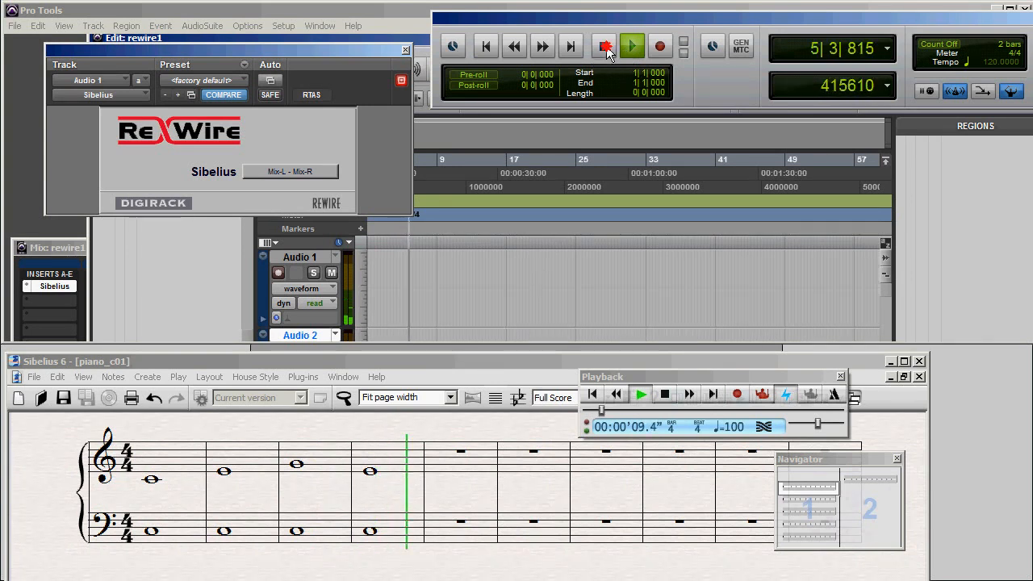
{"action": "left_click", "coordinate": [604, 46]}
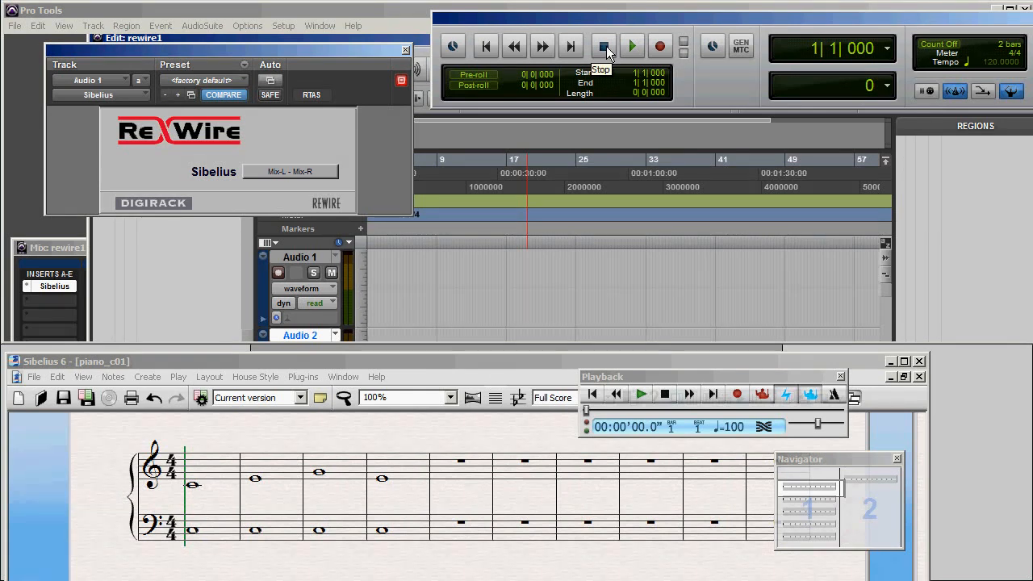
Record-arm Audio 1 for capturing the Sibelius playback
{"action": "left_click", "coordinate": [603, 46]}
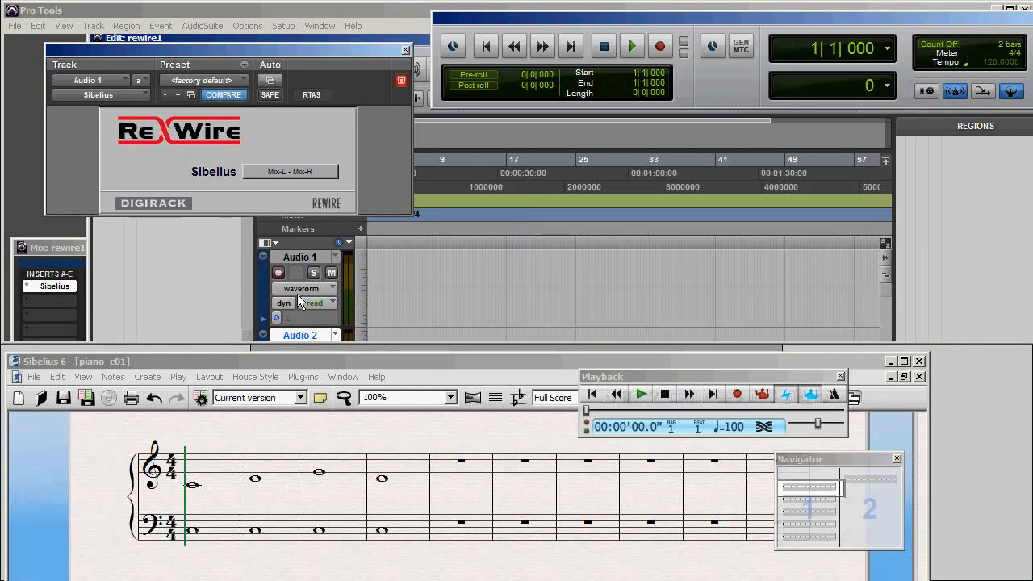
{"action": "left_click", "coordinate": [277, 272]}
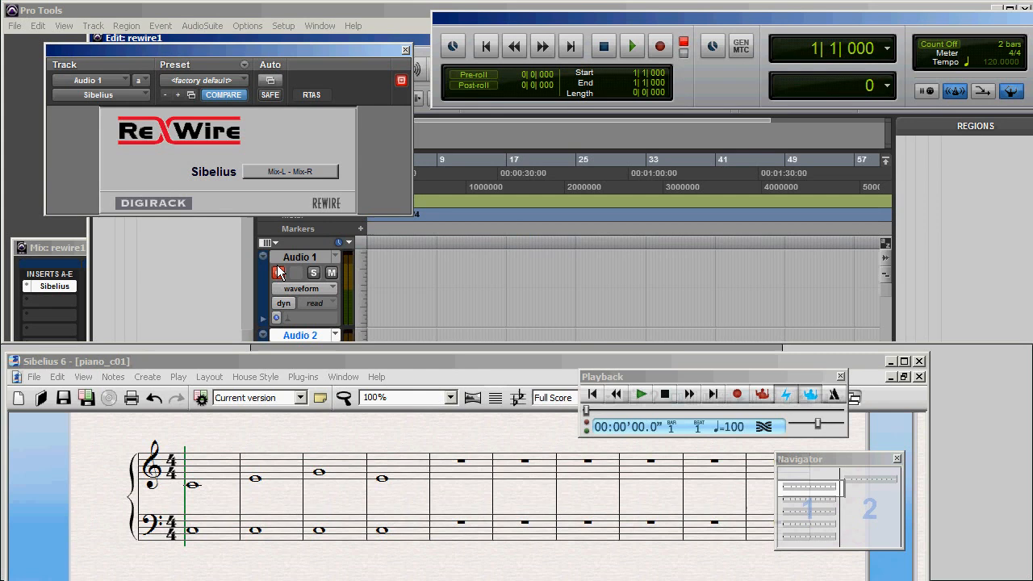
{"action": "mouse_move", "coordinate": [279, 272]}
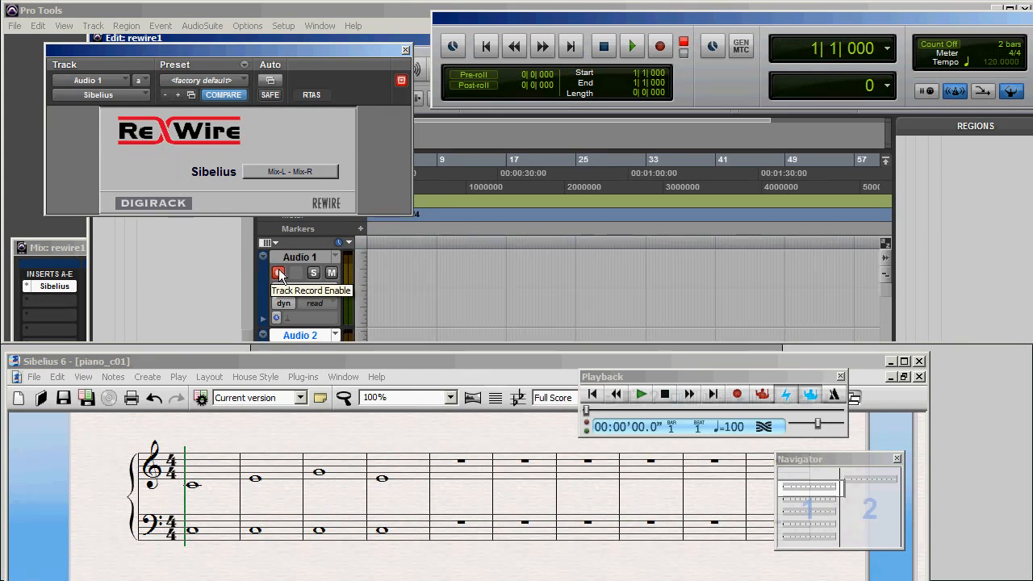
{"action": "left_click", "coordinate": [279, 272]}
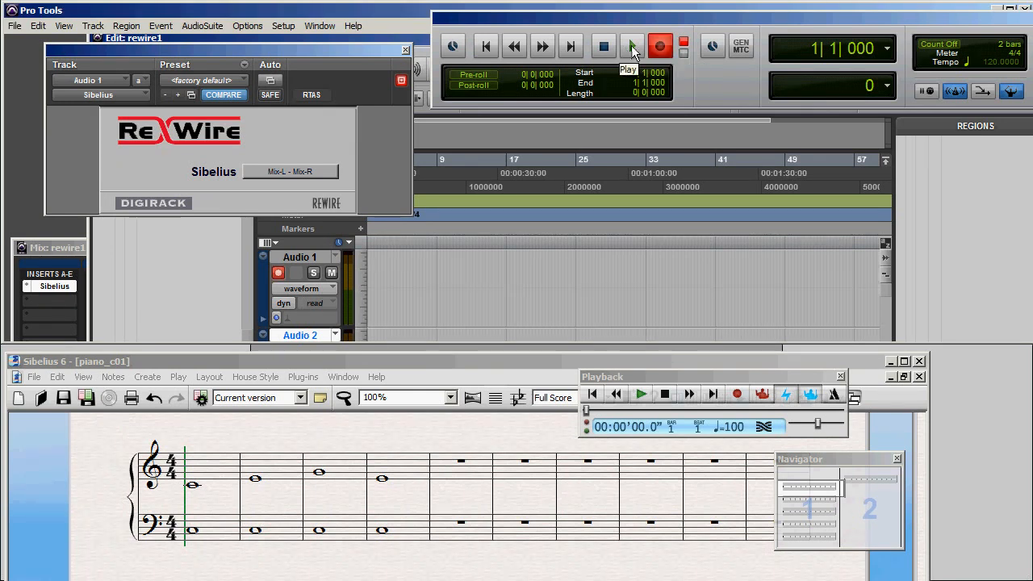
Record the Sibelius score onto Audio 1 as region Audio 1_01 and stop at bar 1
{"action": "left_click", "coordinate": [632, 46]}
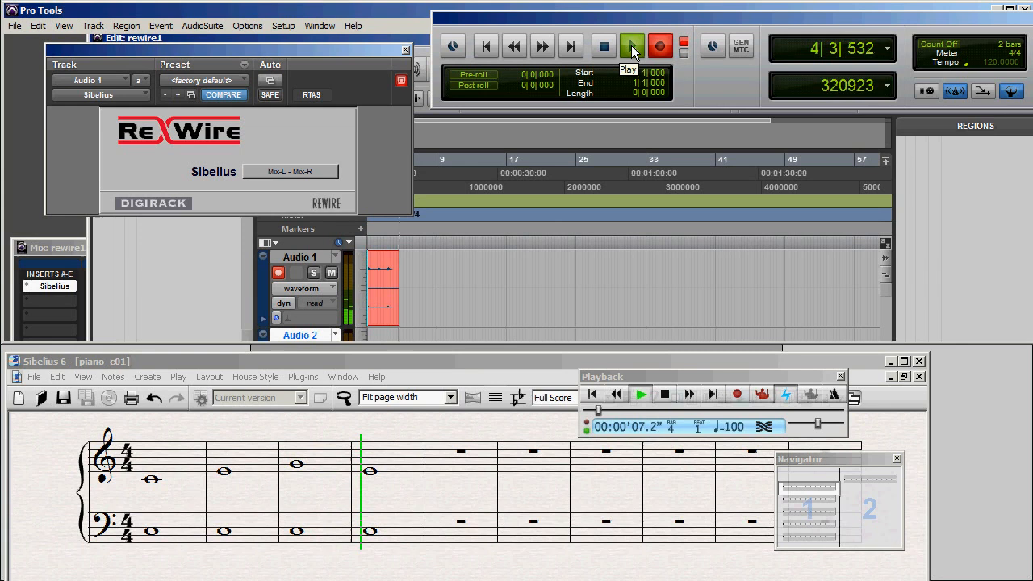
{"action": "left_click", "coordinate": [632, 46]}
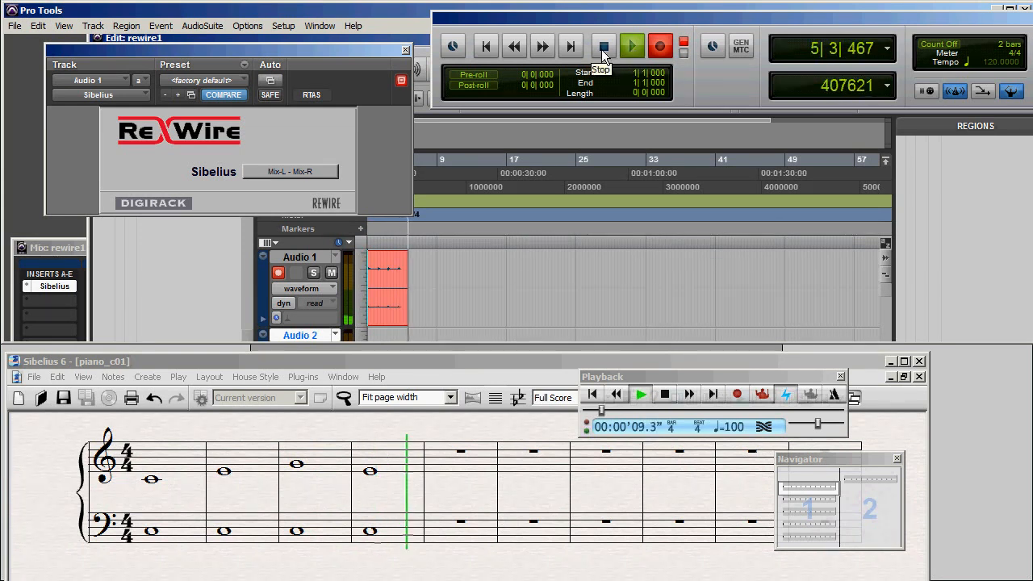
{"action": "left_click", "coordinate": [603, 46]}
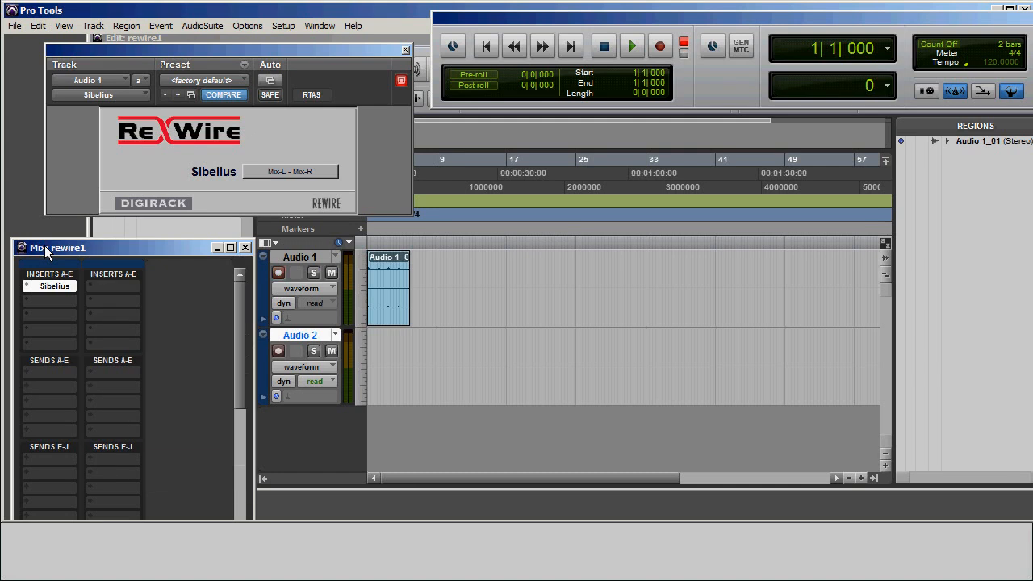
Raise the Audio 1 fader in the Mix window to +12.0 dB
{"action": "scroll", "scroll_direction": "down", "scroll_amount": 3}
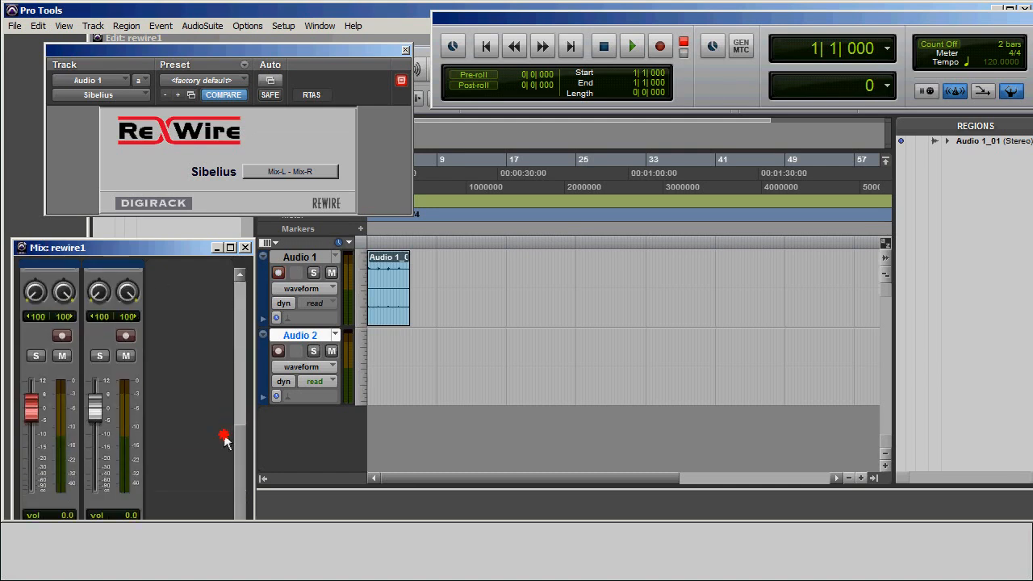
{"action": "left_click_drag", "start_coordinate": [32, 412], "coordinate": [32, 379]}
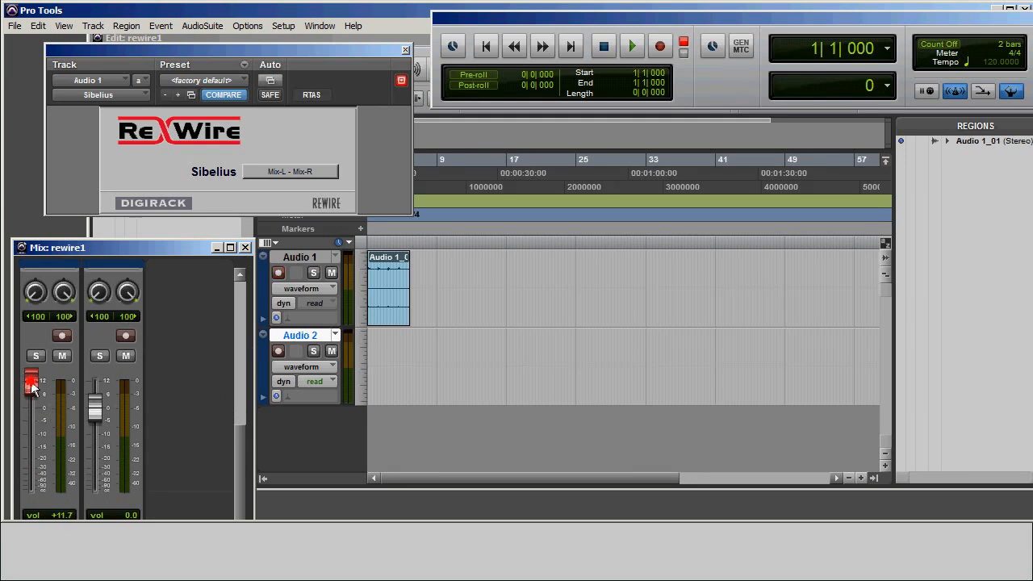
{"action": "left_click_drag", "start_coordinate": [32, 381], "coordinate": [33, 383]}
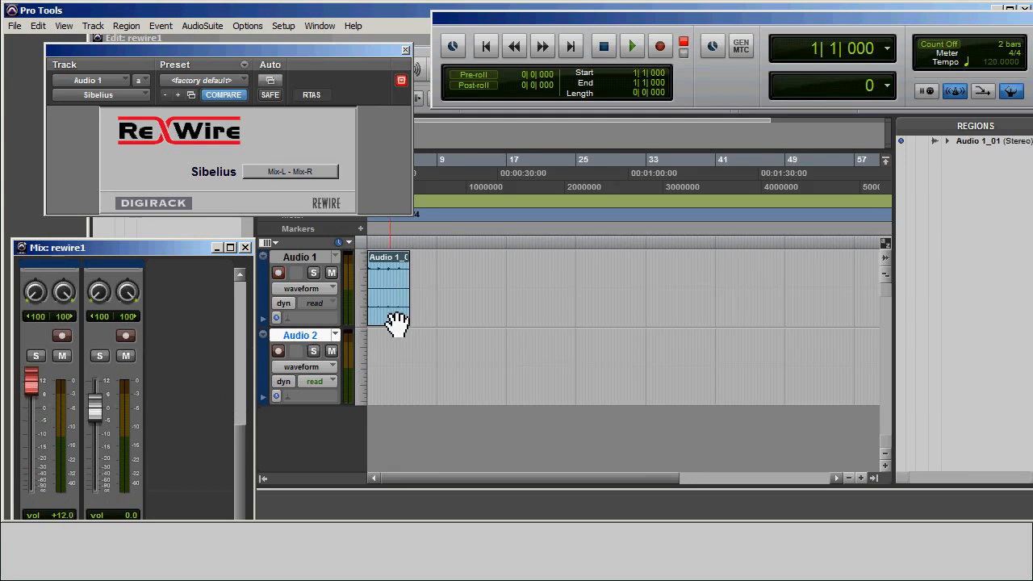
Clear the recorded region Audio 1_01 from the track
{"action": "right_click", "coordinate": [390, 315]}
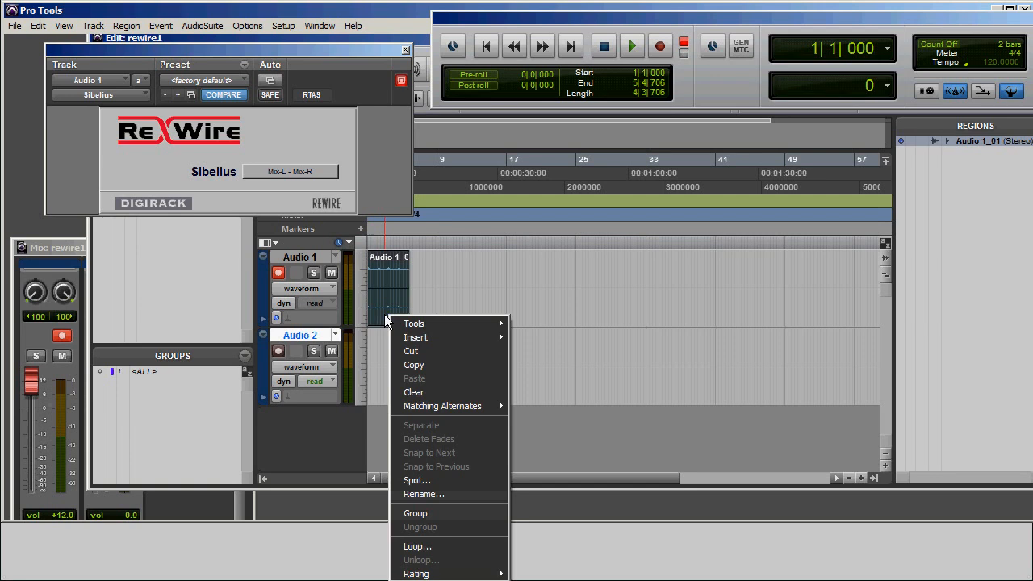
{"action": "mouse_move", "coordinate": [423, 395]}
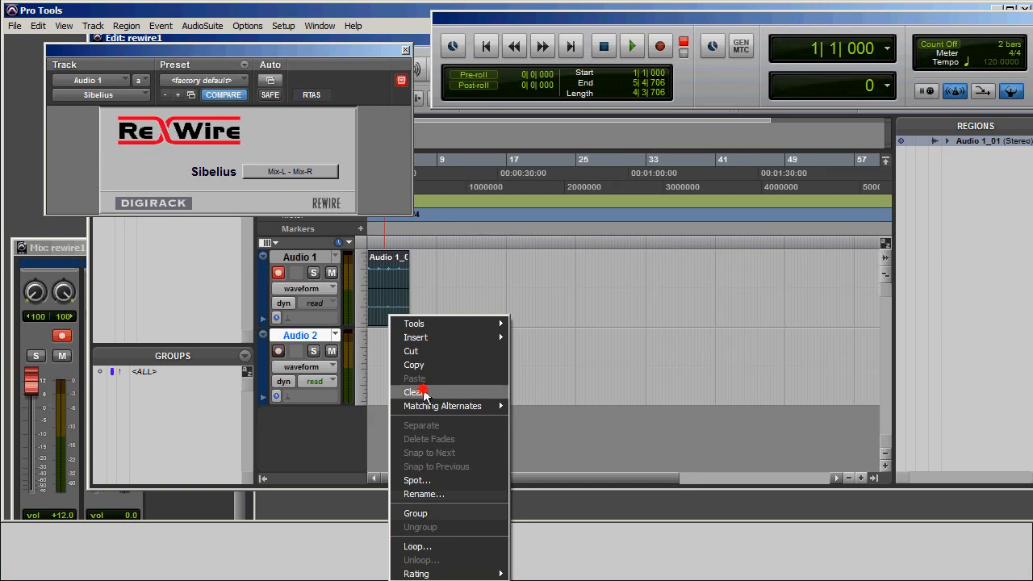
{"action": "left_click", "coordinate": [412, 392]}
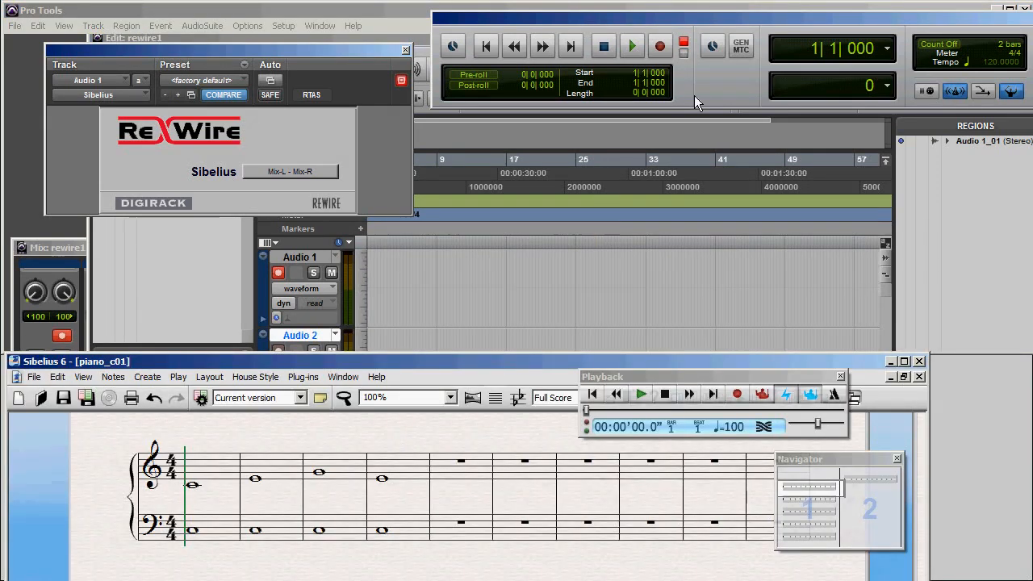
{"action": "mouse_move", "coordinate": [660, 46]}
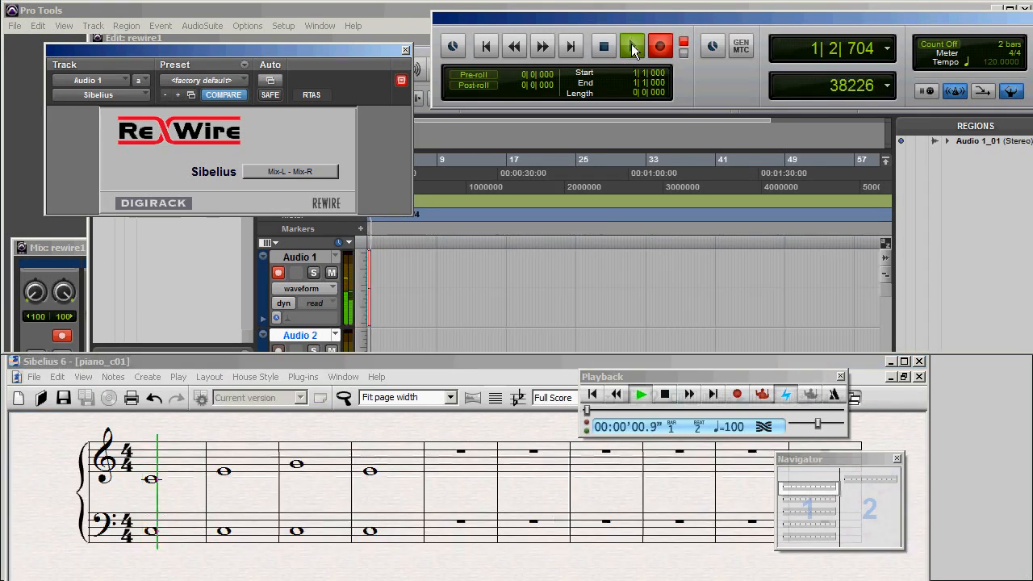
Re-record the Sibelius score onto Audio 1 at +12 dB as region Audio 1_02, then stop
{"action": "left_click", "coordinate": [632, 46]}
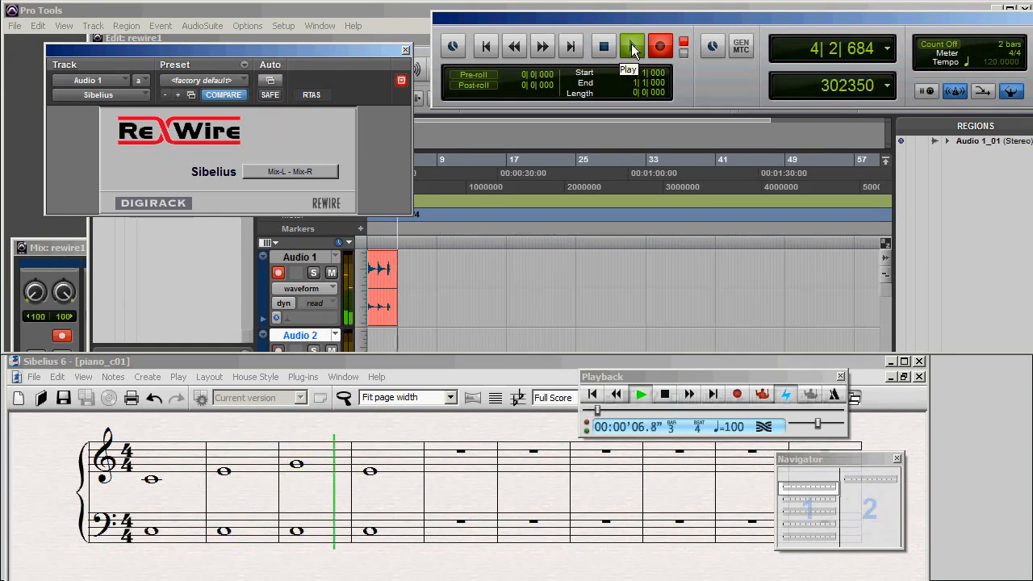
{"action": "left_click", "coordinate": [632, 45]}
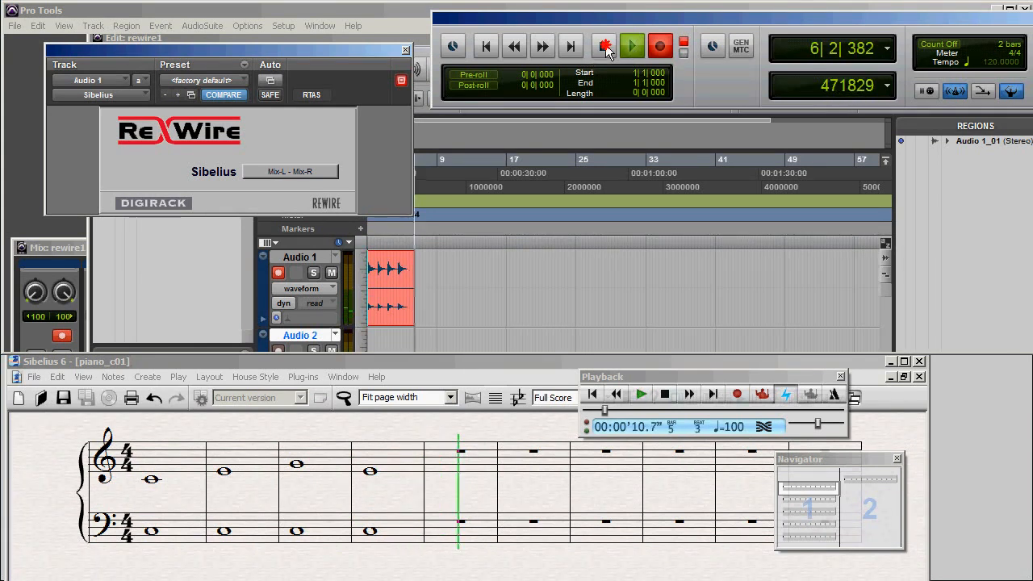
{"action": "left_click", "coordinate": [605, 46]}
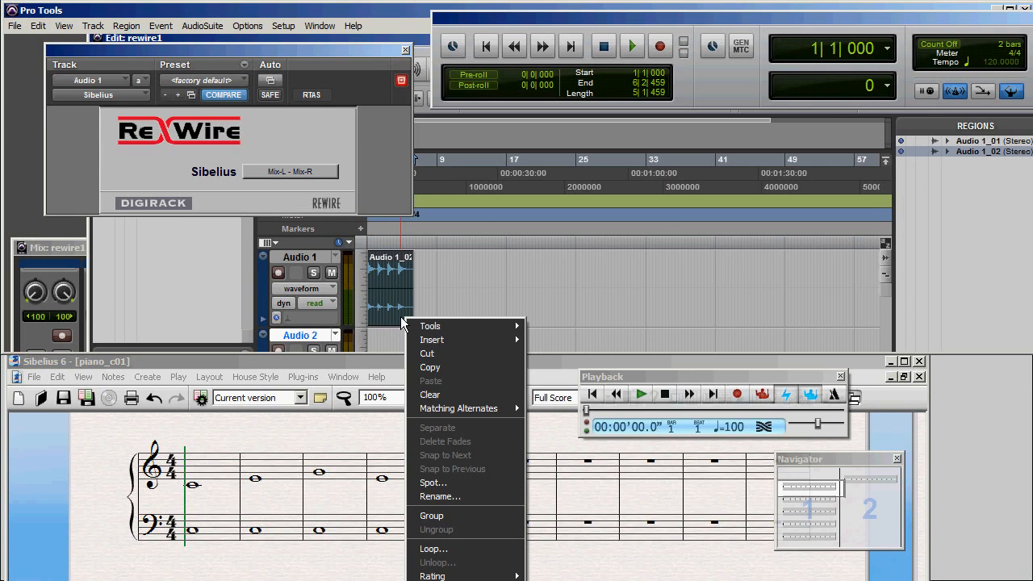
Clear region Audio 1_02 from Audio 1 and minimize the Sibelius window
{"action": "left_click", "coordinate": [430, 394]}
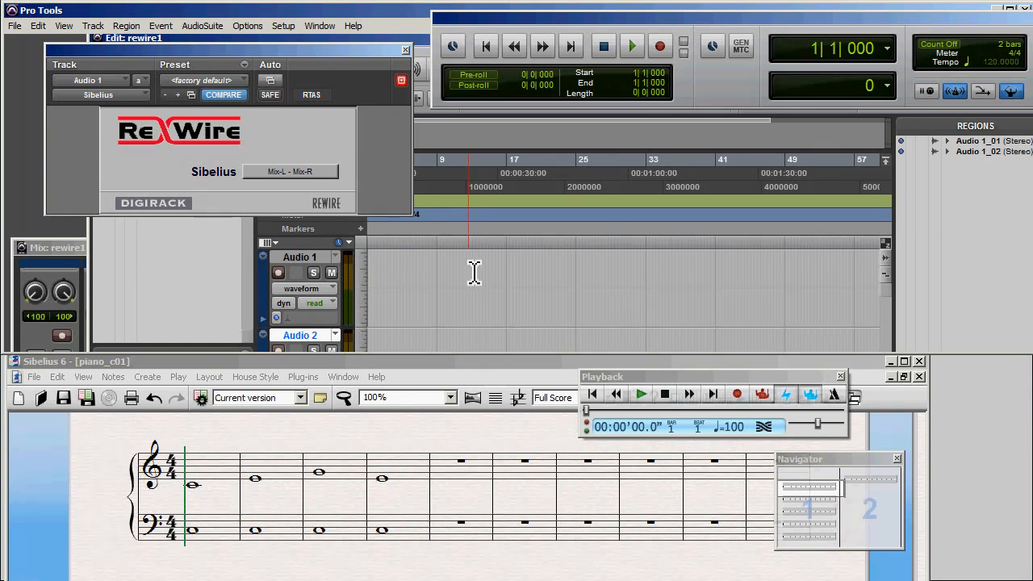
{"action": "mouse_move", "coordinate": [248, 71]}
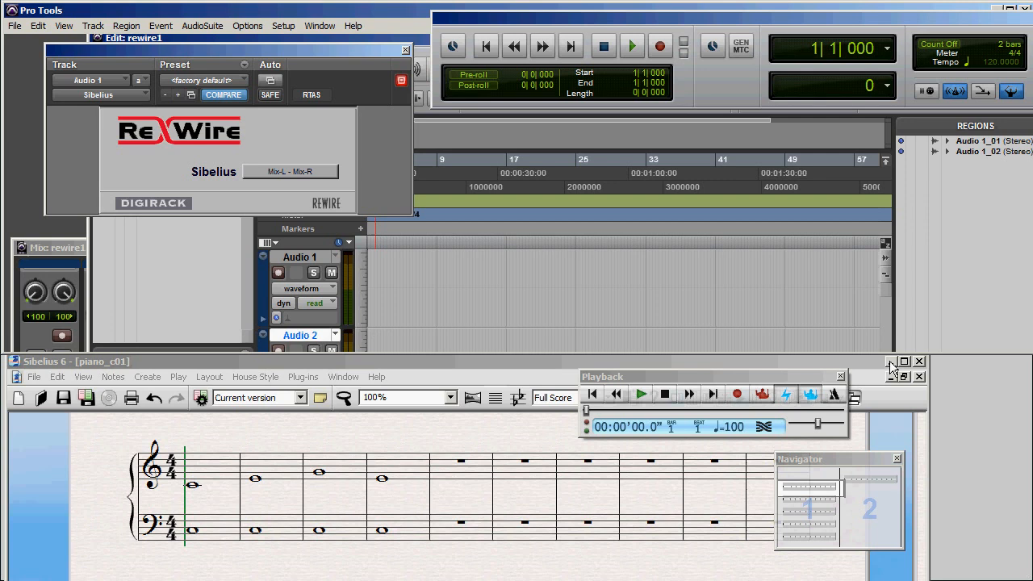
{"action": "left_click", "coordinate": [890, 361]}
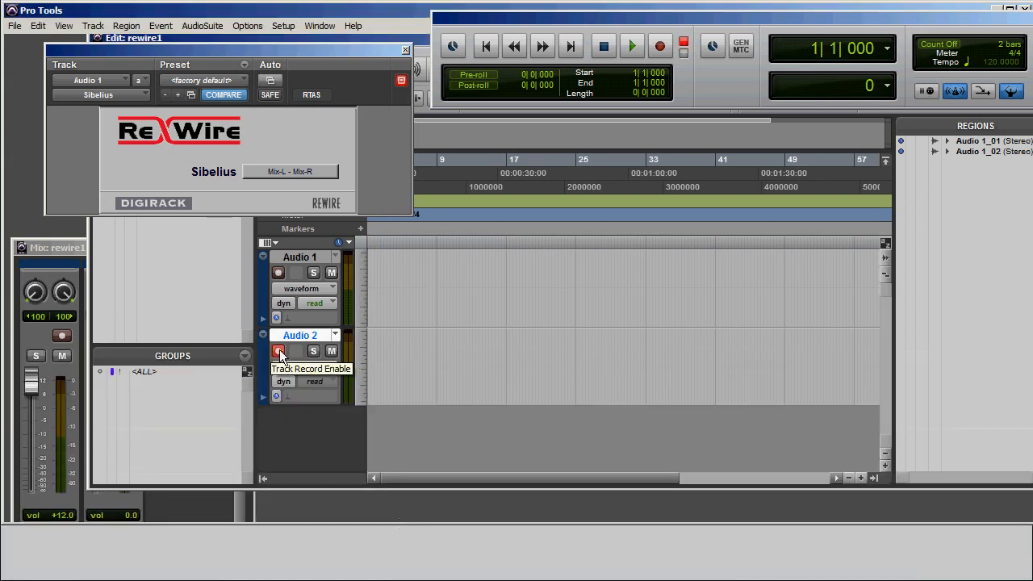
Record-arm Audio 2 and set its input to interface > Line-In/Mic L/R (Stereo)
{"action": "left_click", "coordinate": [279, 351]}
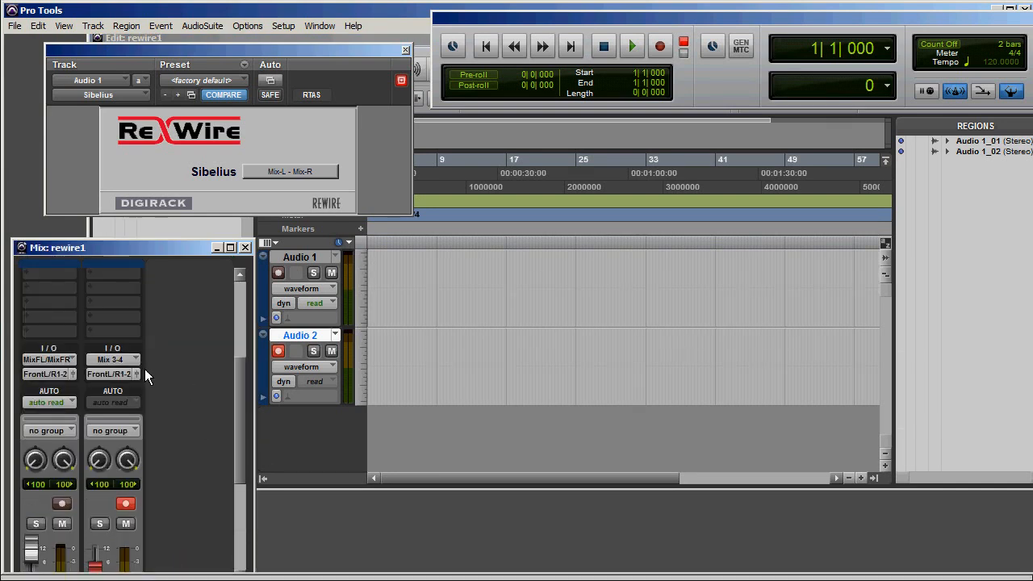
{"action": "left_click", "coordinate": [113, 359]}
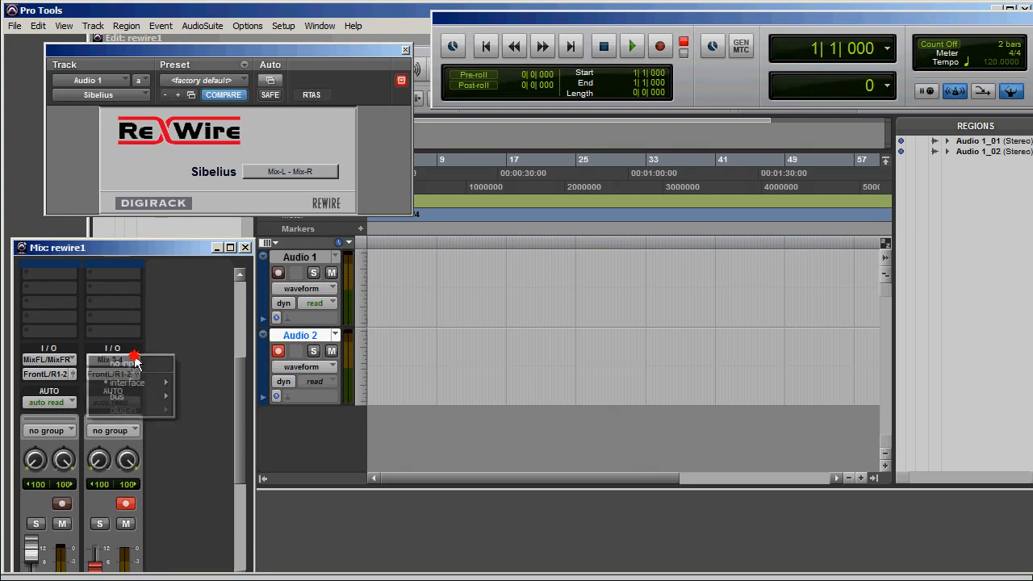
{"action": "left_click", "coordinate": [127, 382]}
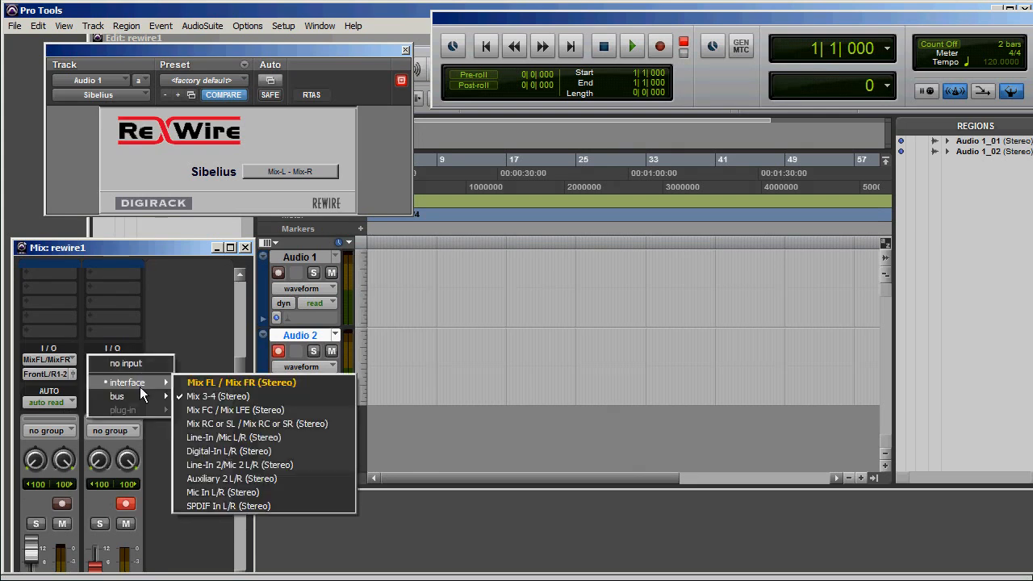
{"action": "mouse_move", "coordinate": [306, 437]}
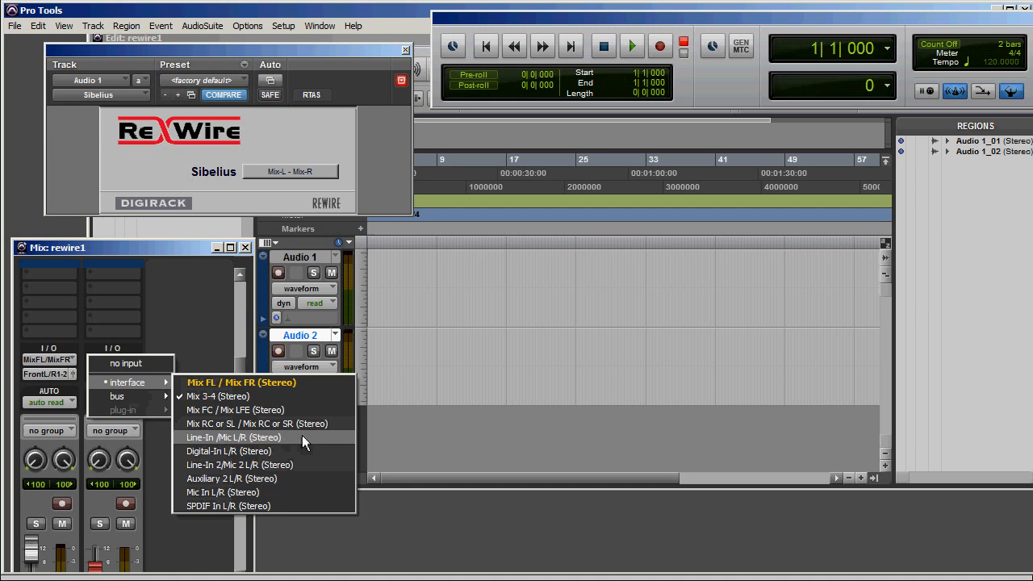
{"action": "left_click", "coordinate": [233, 437]}
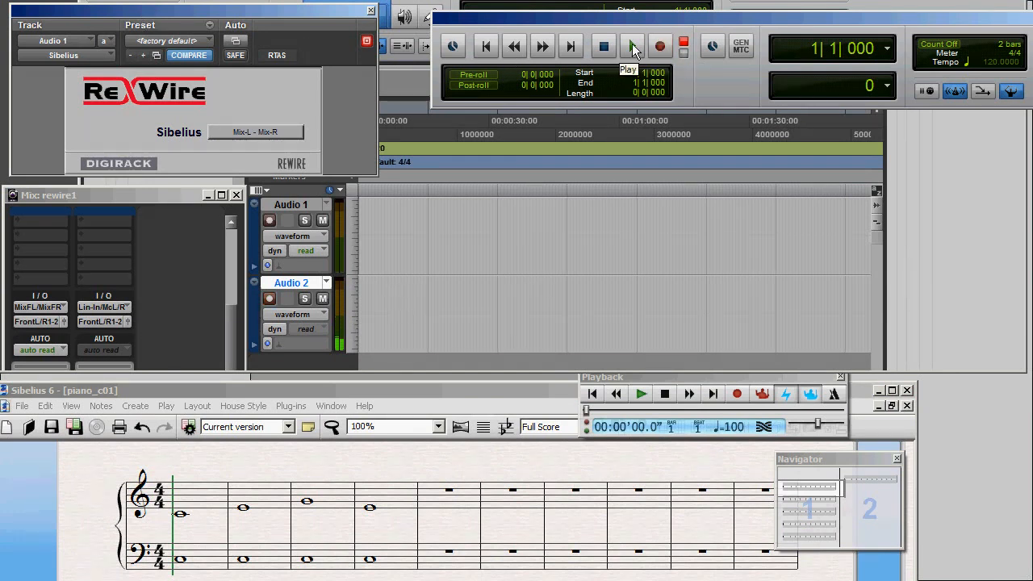
Record Sibelius playback through the line/mic input onto Audio 2, then stop
{"action": "left_click", "coordinate": [632, 46]}
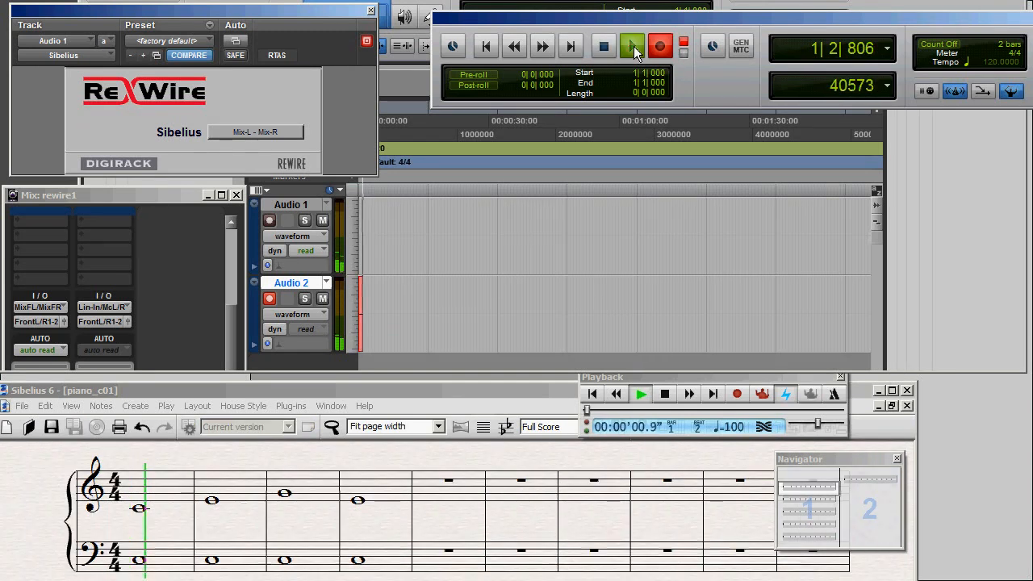
{"action": "left_click", "coordinate": [632, 46]}
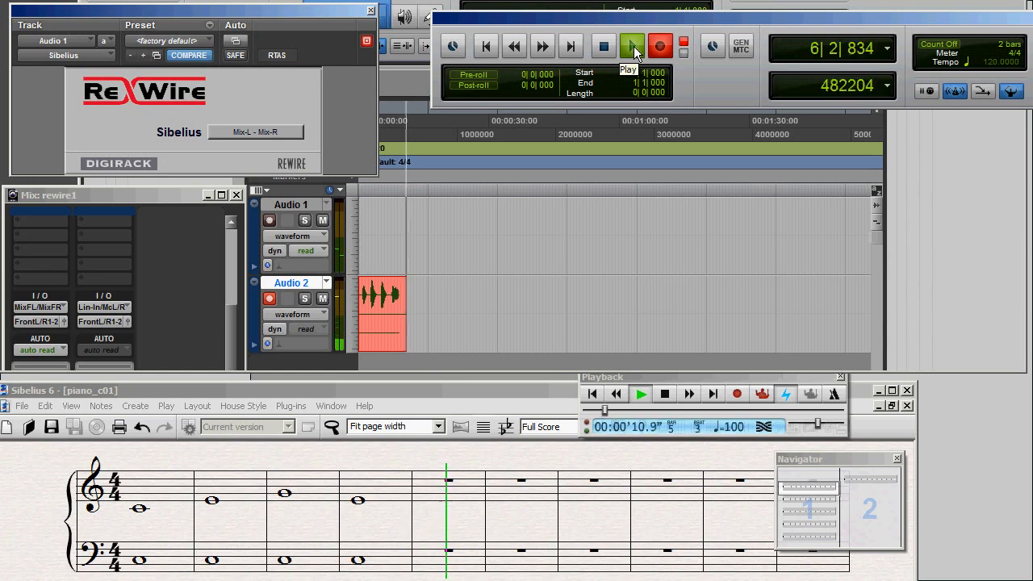
{"action": "left_click", "coordinate": [632, 46]}
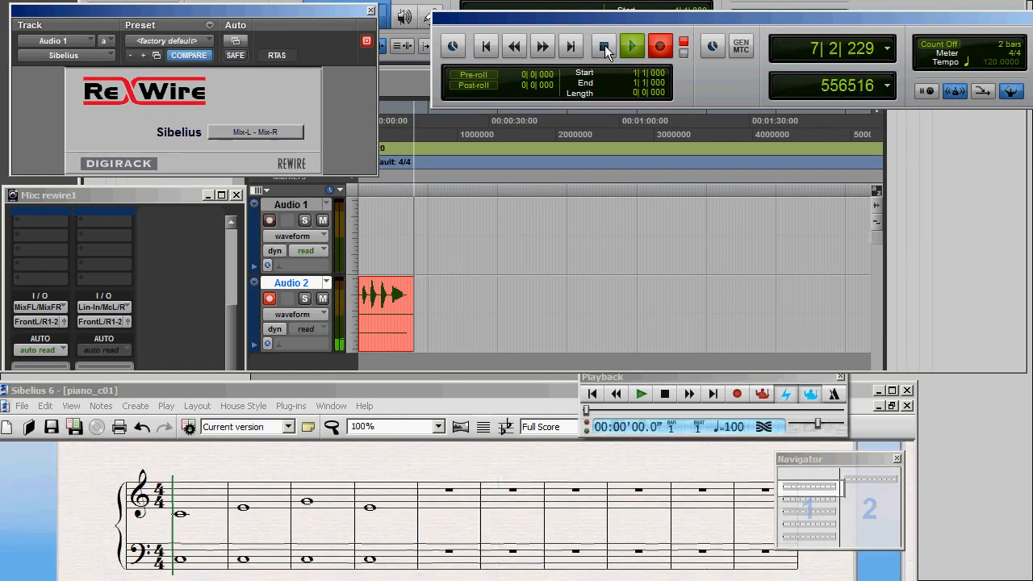
{"action": "left_click", "coordinate": [604, 46]}
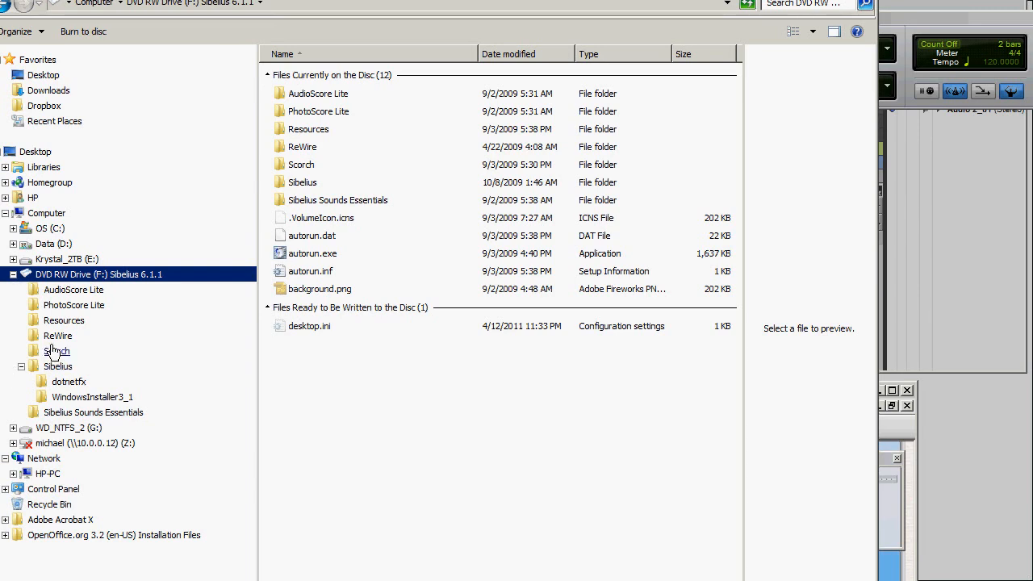
{"action": "mouse_move", "coordinate": [58, 336]}
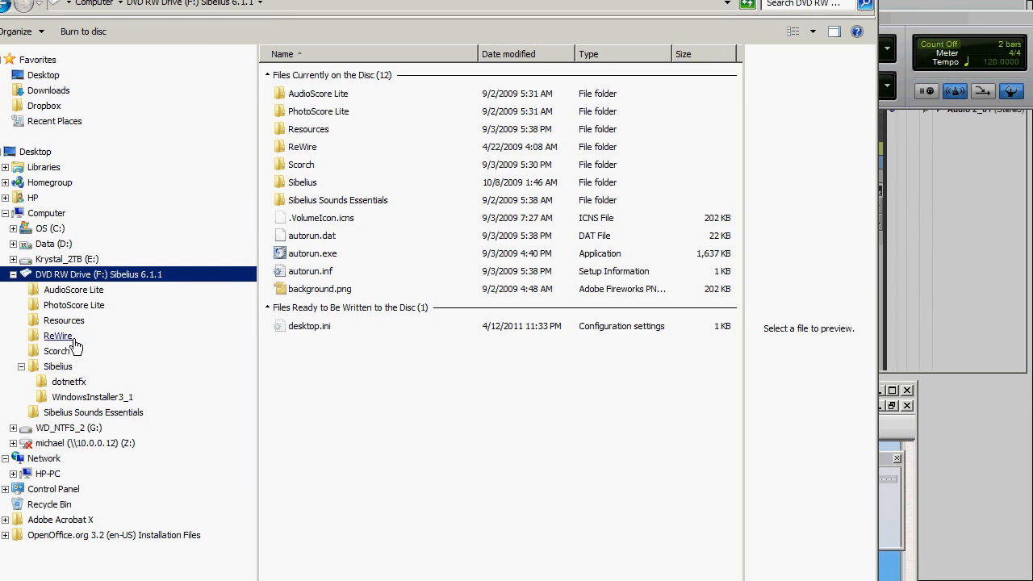
Show the ReWire folder on the Sibelius 6.1.1 installation disc in Explorer
{"action": "left_click", "coordinate": [58, 336]}
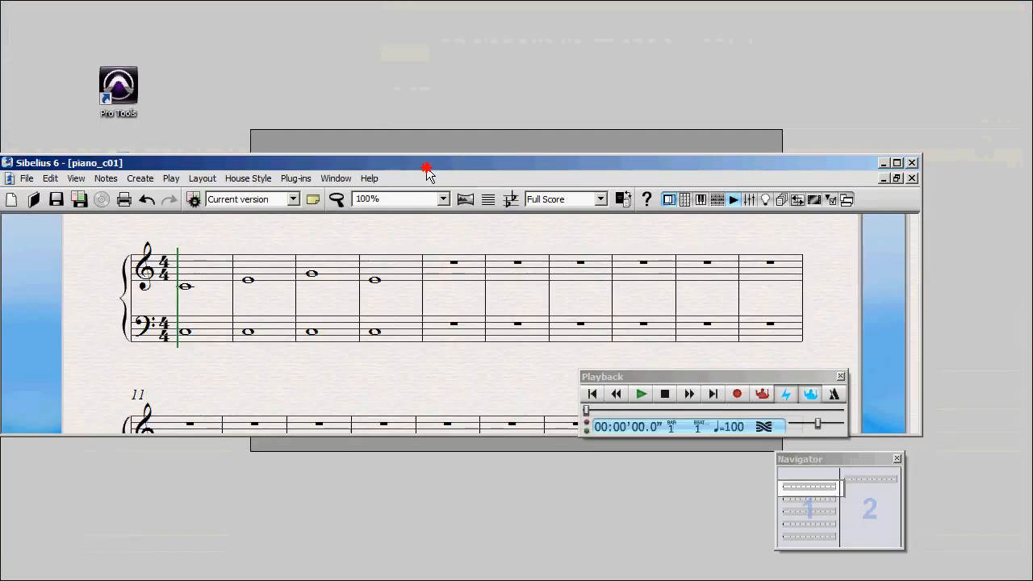
Maximize the piano_c01 score window and bring up Sibelius's Play menu commands
{"action": "left_click", "coordinate": [896, 162]}
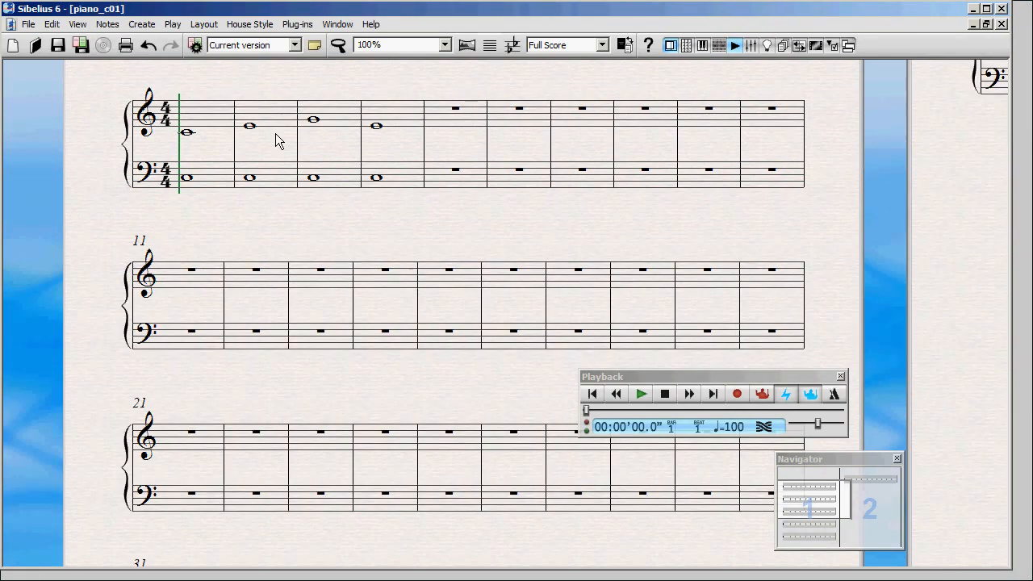
{"action": "left_click", "coordinate": [172, 23]}
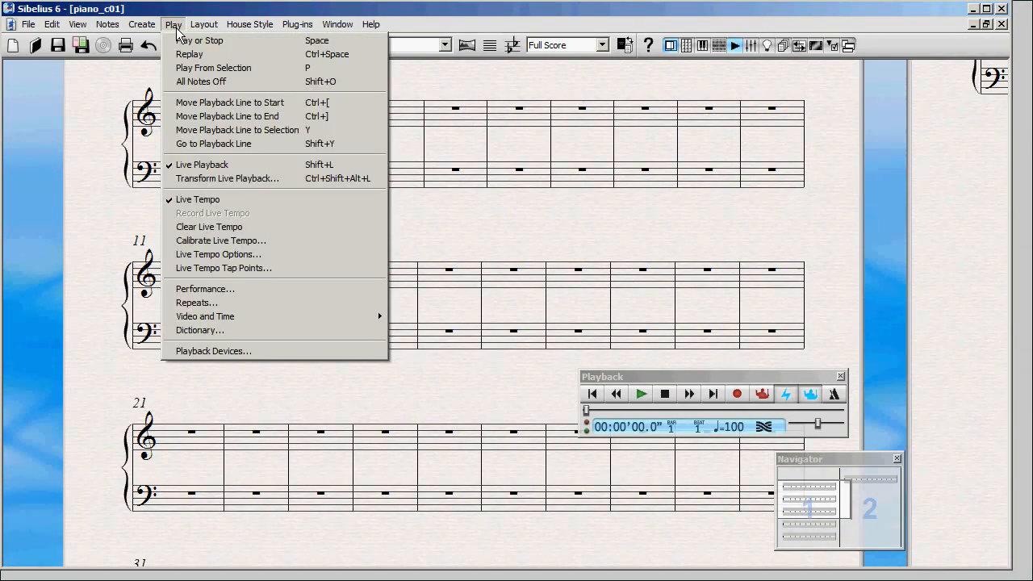
{"action": "mouse_move", "coordinate": [243, 213]}
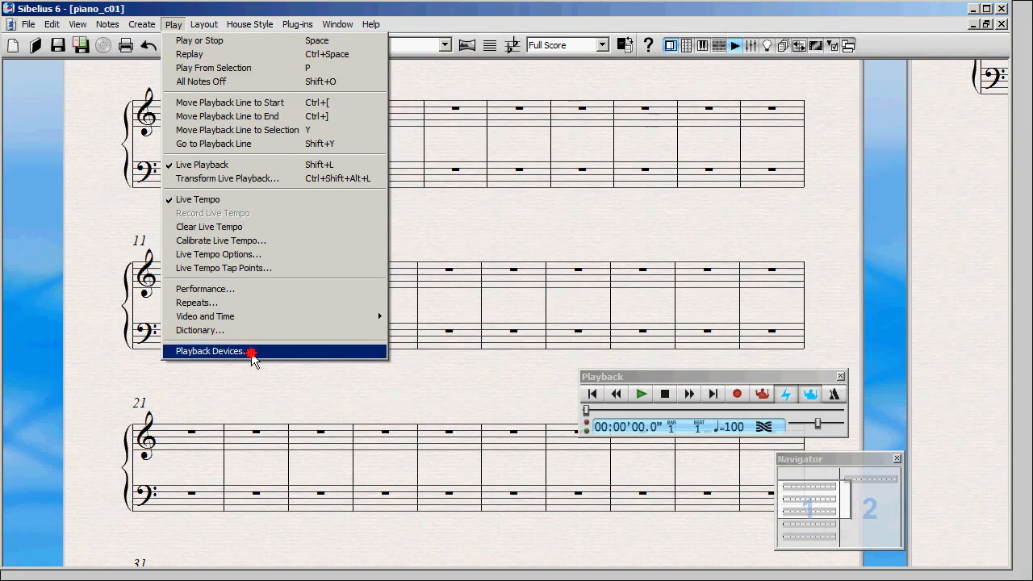
{"action": "left_click", "coordinate": [210, 350]}
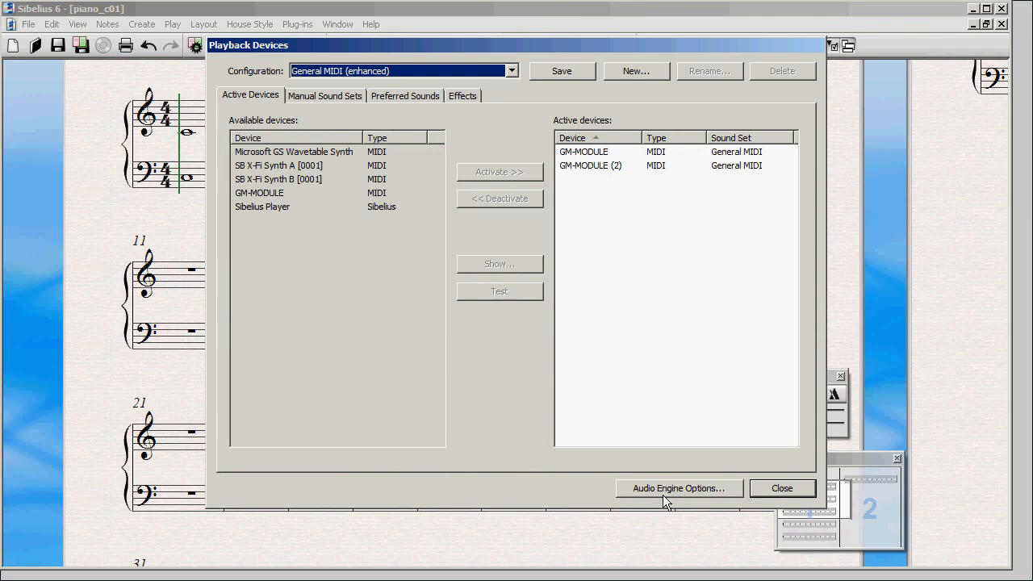
{"action": "left_click", "coordinate": [678, 489]}
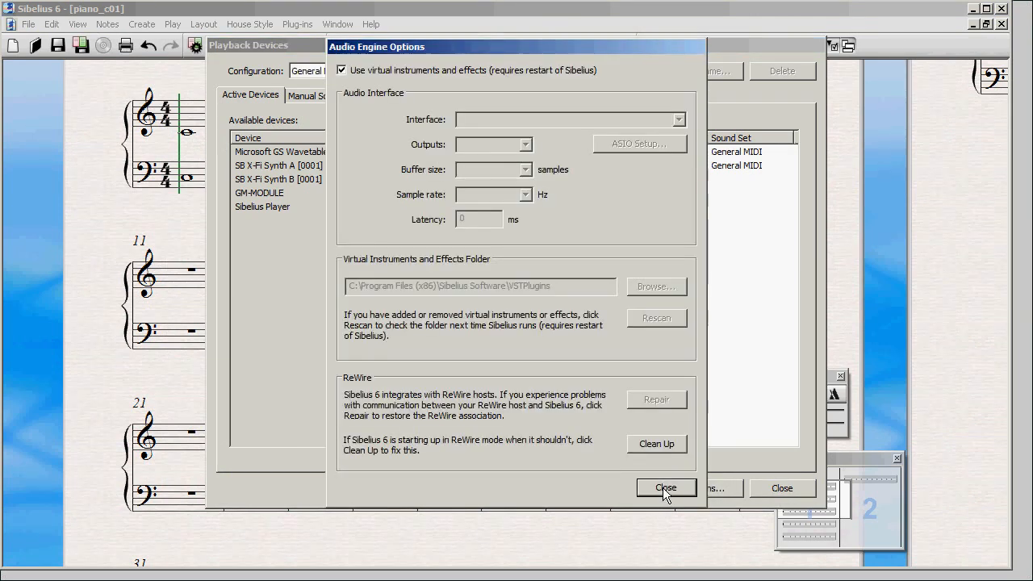
{"action": "mouse_move", "coordinate": [679, 431]}
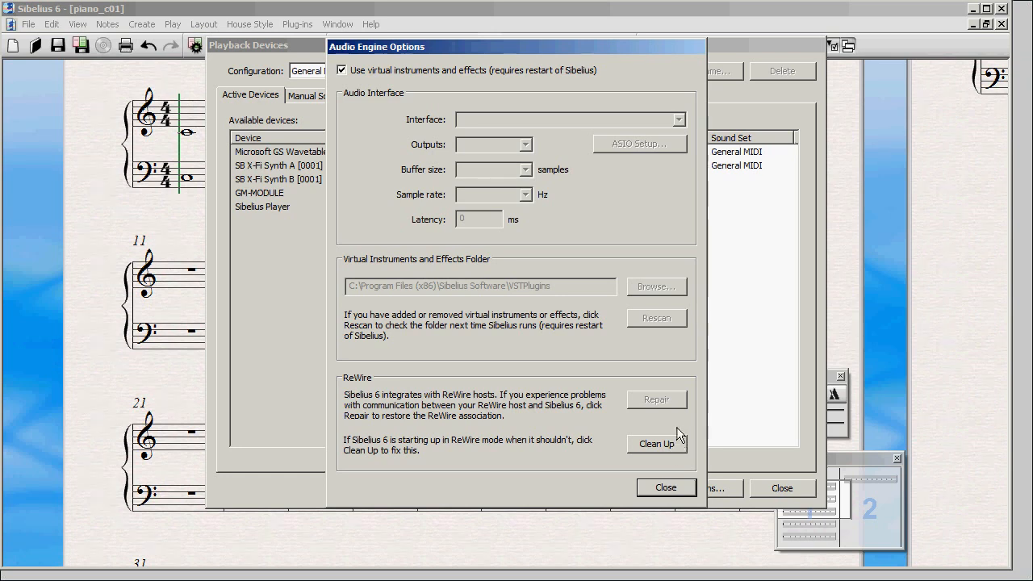
{"action": "mouse_move", "coordinate": [676, 421]}
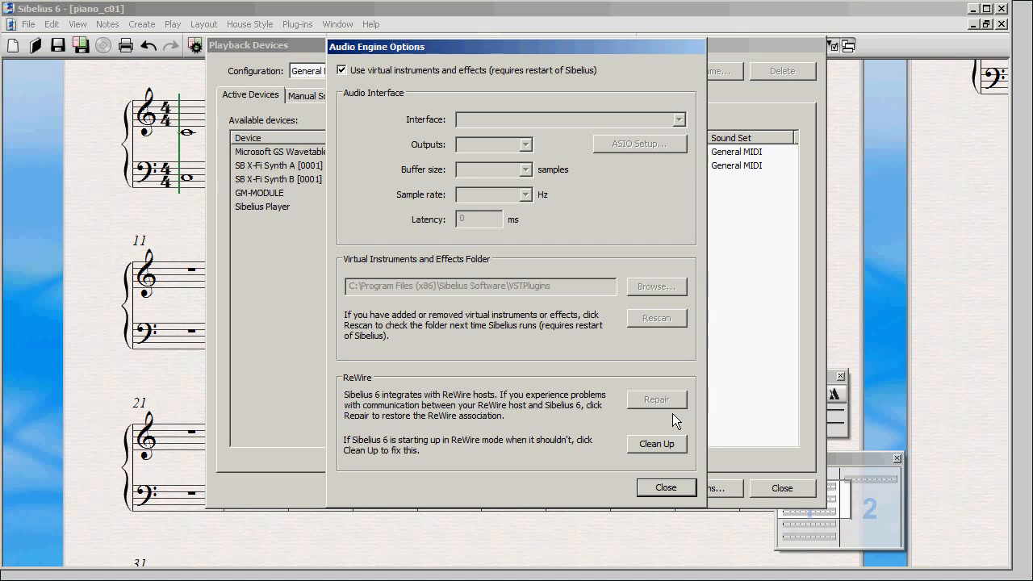
{"action": "mouse_move", "coordinate": [677, 406]}
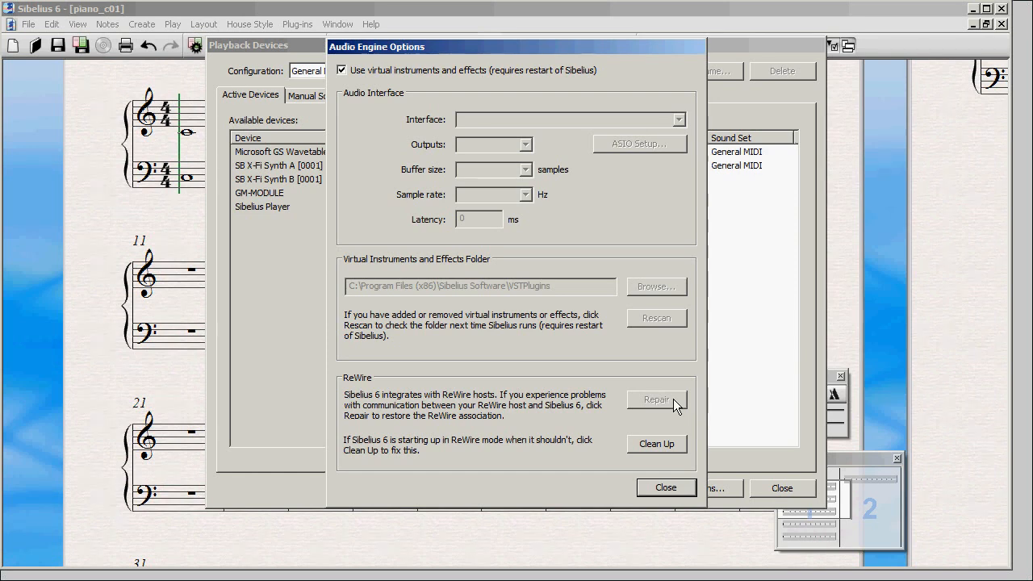
{"action": "left_click", "coordinate": [665, 487]}
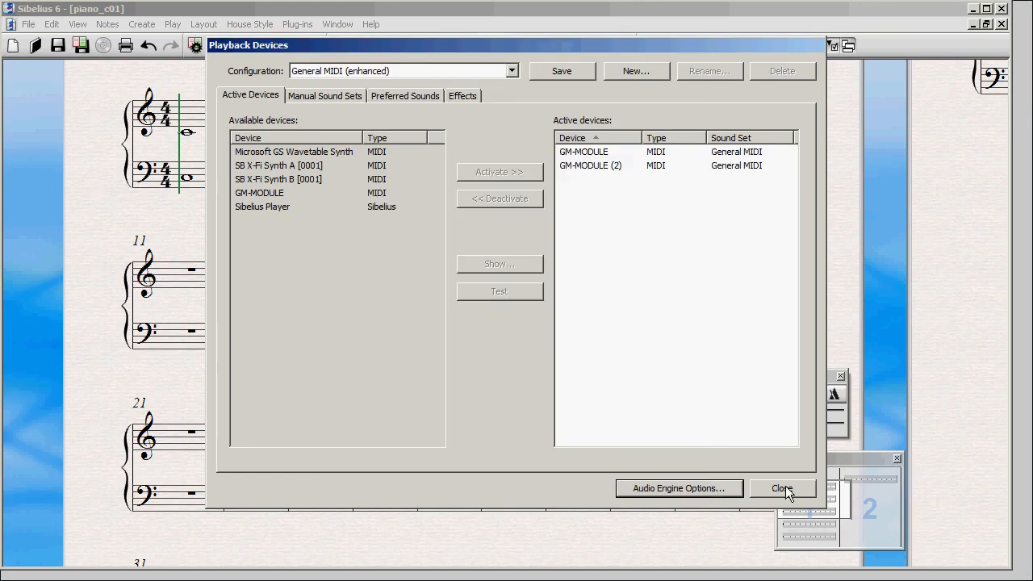
{"action": "left_click", "coordinate": [781, 488]}
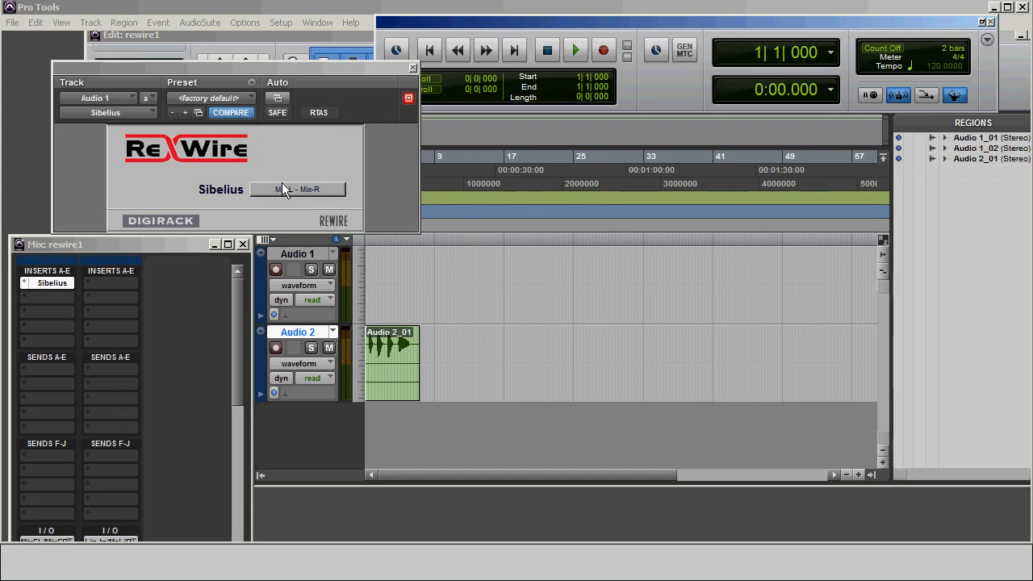
{"action": "left_click", "coordinate": [298, 188]}
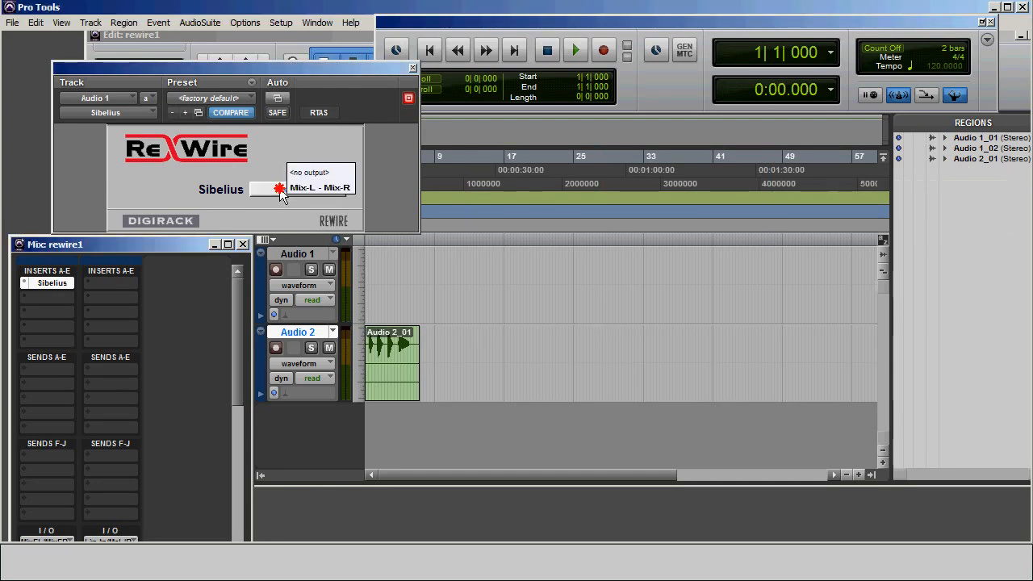
{"action": "left_click", "coordinate": [309, 172]}
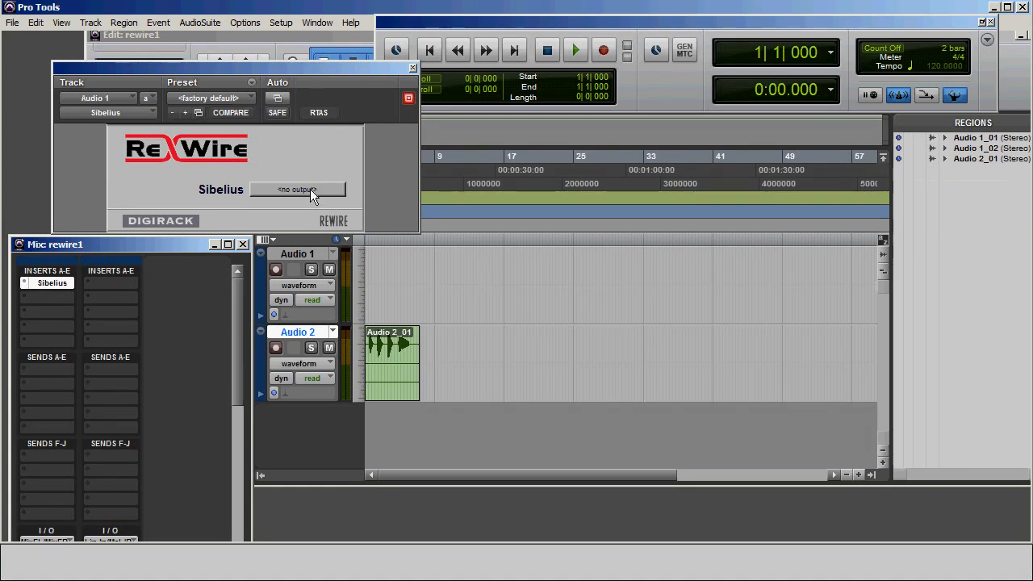
{"action": "left_click", "coordinate": [297, 189]}
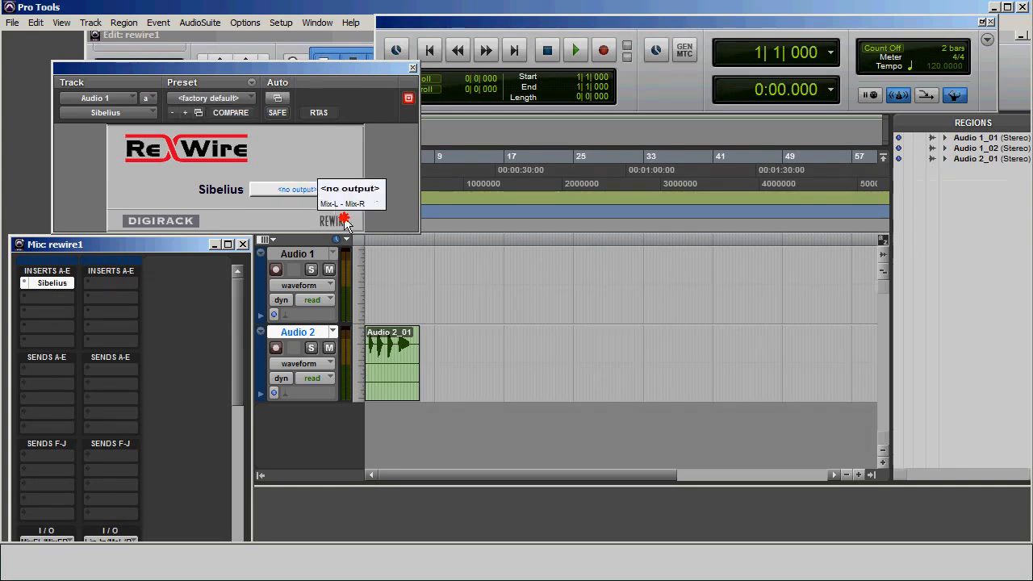
{"action": "left_click", "coordinate": [341, 203]}
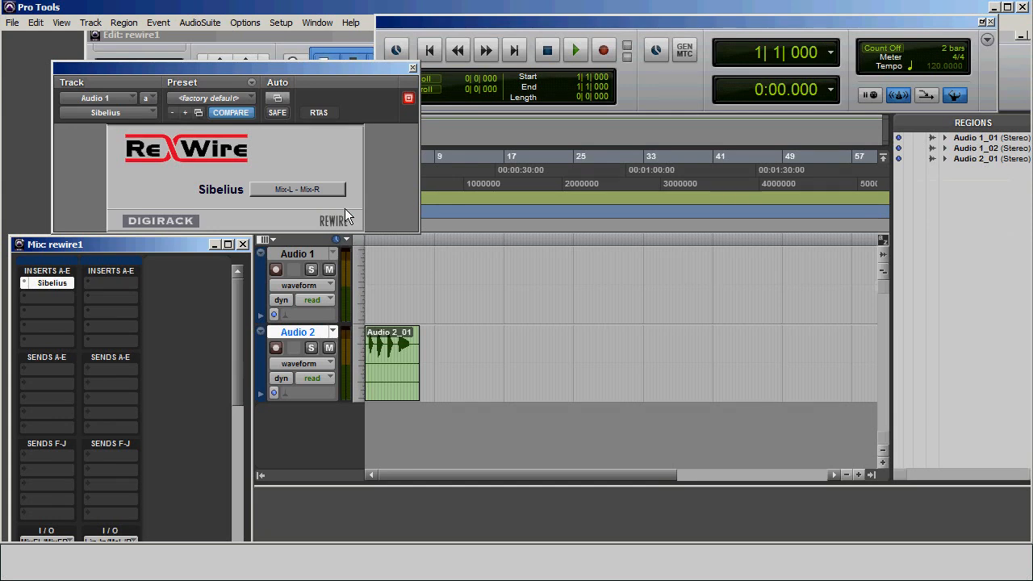
{"action": "mouse_move", "coordinate": [388, 221]}
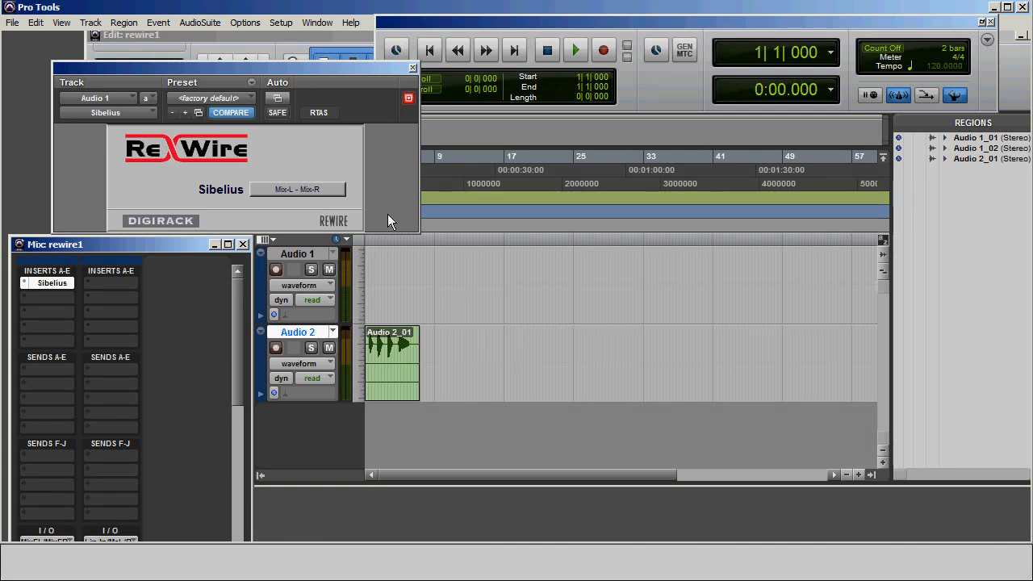
{"action": "mouse_move", "coordinate": [160, 194]}
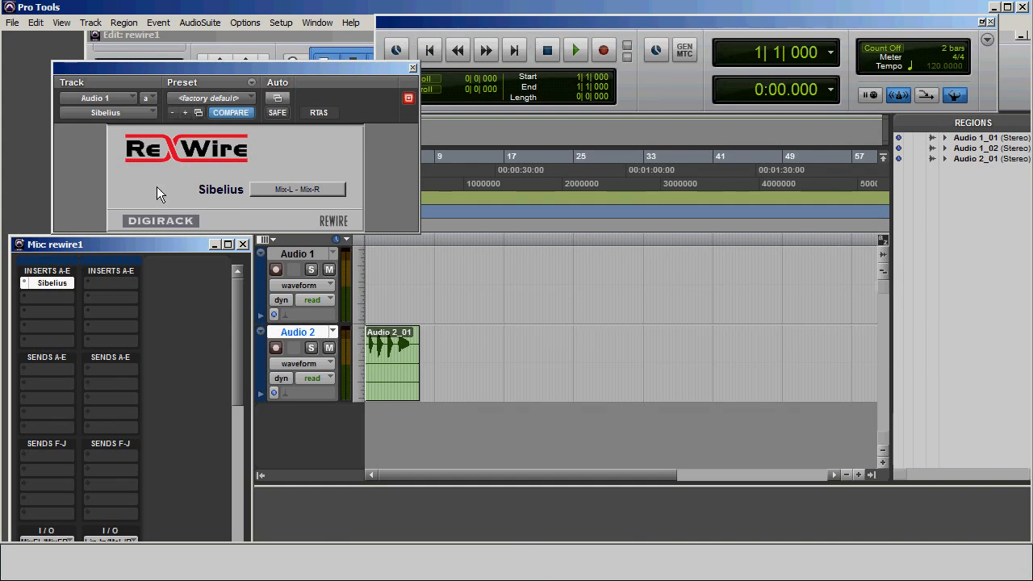
{"action": "mouse_move", "coordinate": [56, 292]}
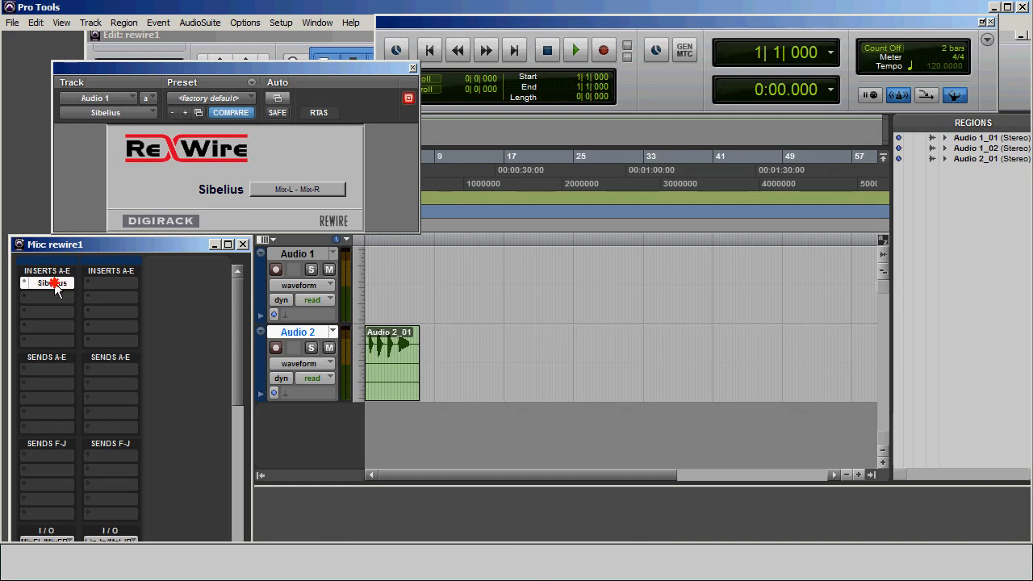
Clear the first insert slot, then reinsert Sibelius (stereo) as a multichannel instrument plug-in
{"action": "left_click", "coordinate": [412, 67]}
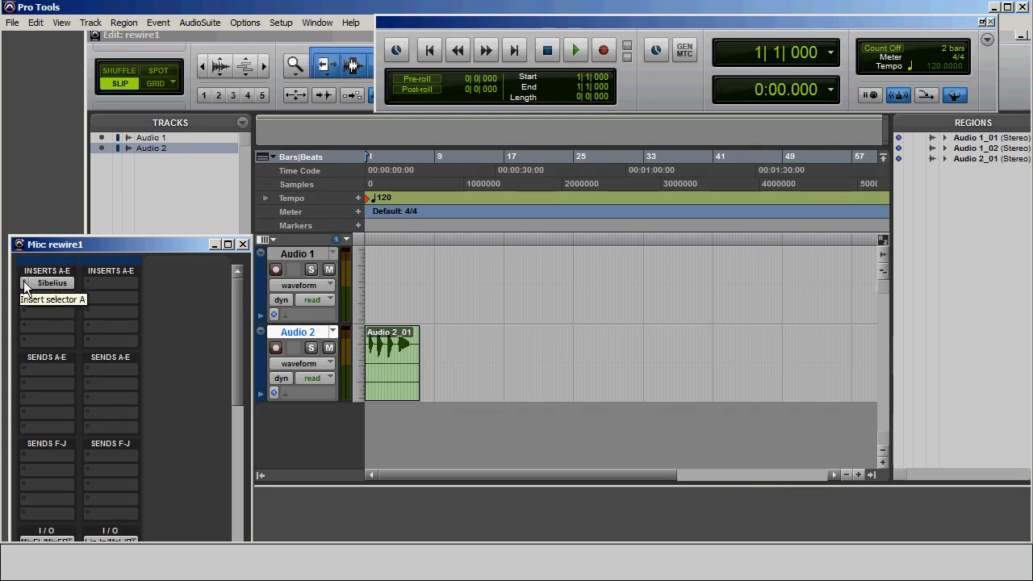
{"action": "left_click", "coordinate": [47, 283]}
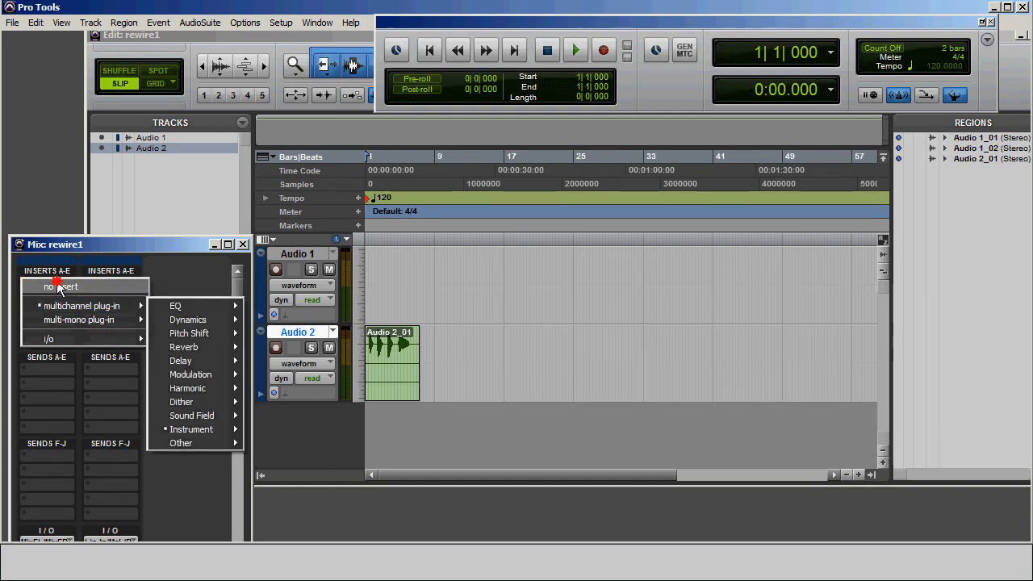
{"action": "left_click", "coordinate": [62, 286]}
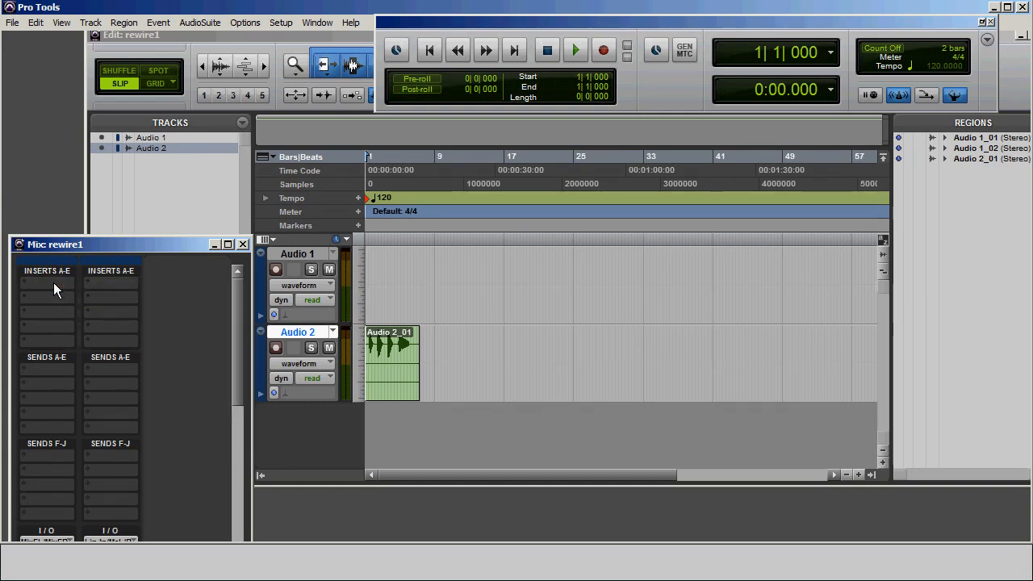
{"action": "left_click", "coordinate": [46, 287]}
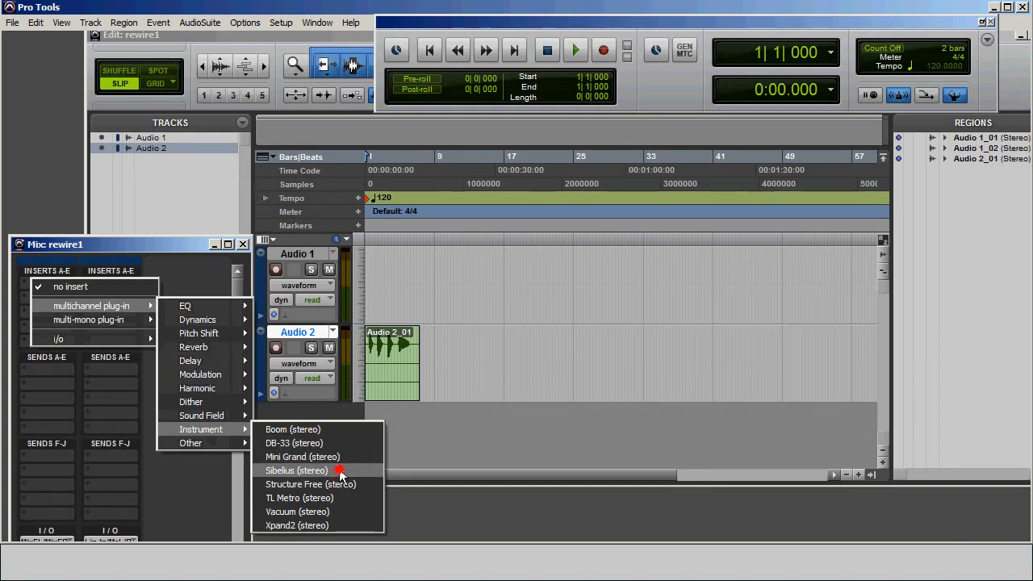
{"action": "left_click", "coordinate": [296, 470]}
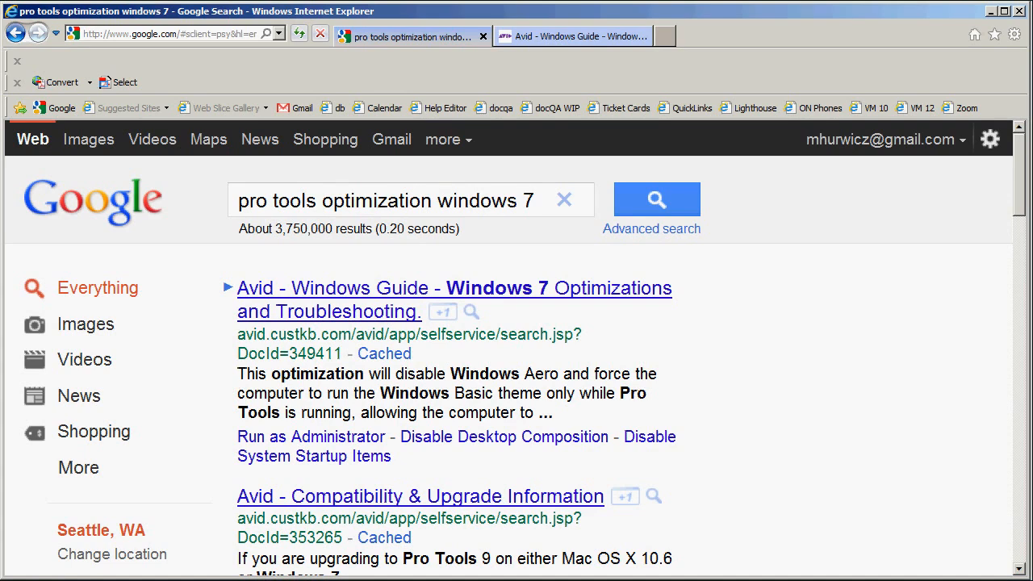
Bring the Avid Windows 7 guide's Required Optimizations list into view
{"action": "left_click", "coordinate": [573, 36]}
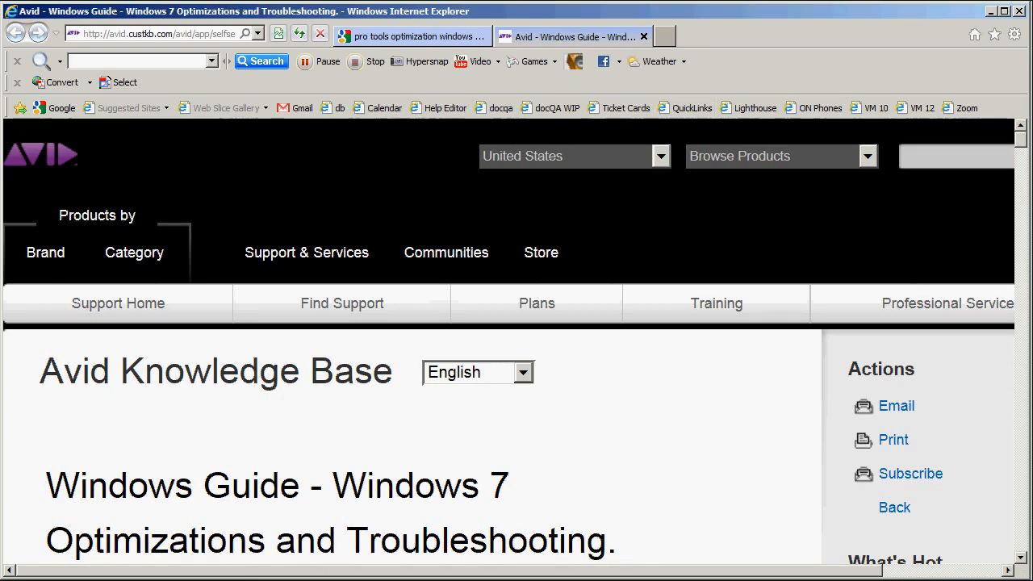
{"action": "scroll", "scroll_direction": "down", "scroll_amount": 3}
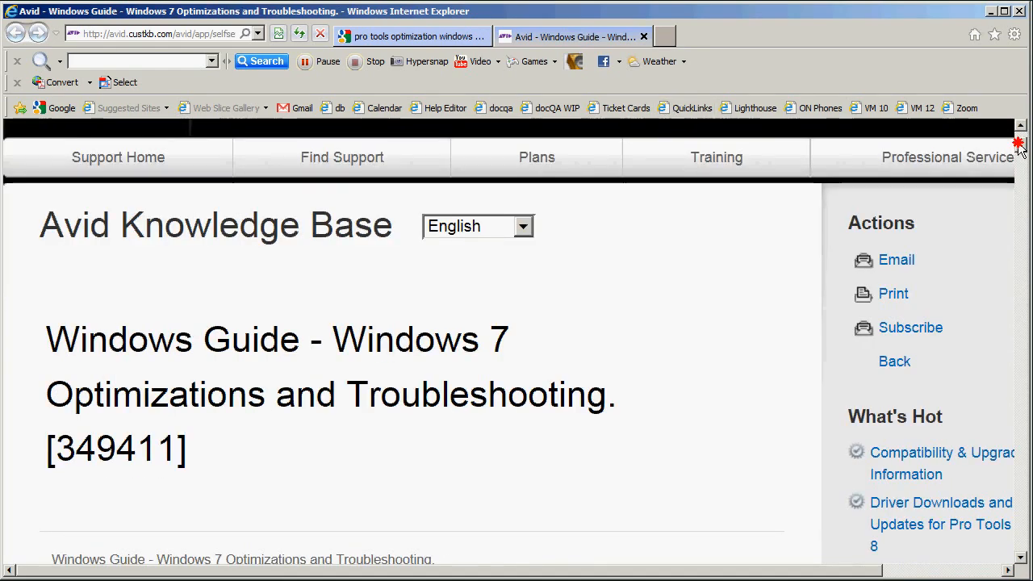
{"action": "scroll", "scroll_direction": "down", "scroll_amount": 3}
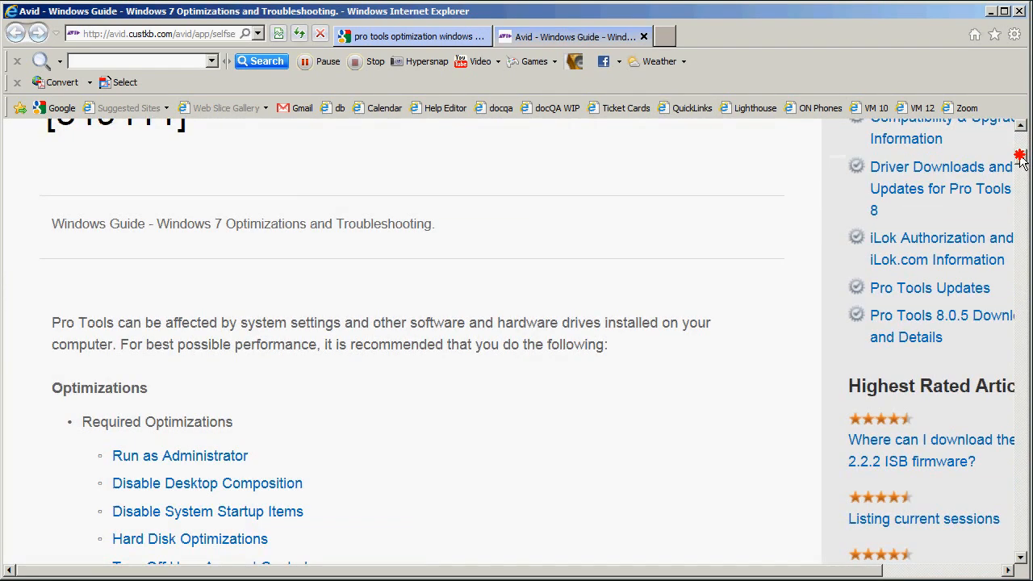
{"action": "scroll", "scroll_direction": "down", "scroll_amount": 3}
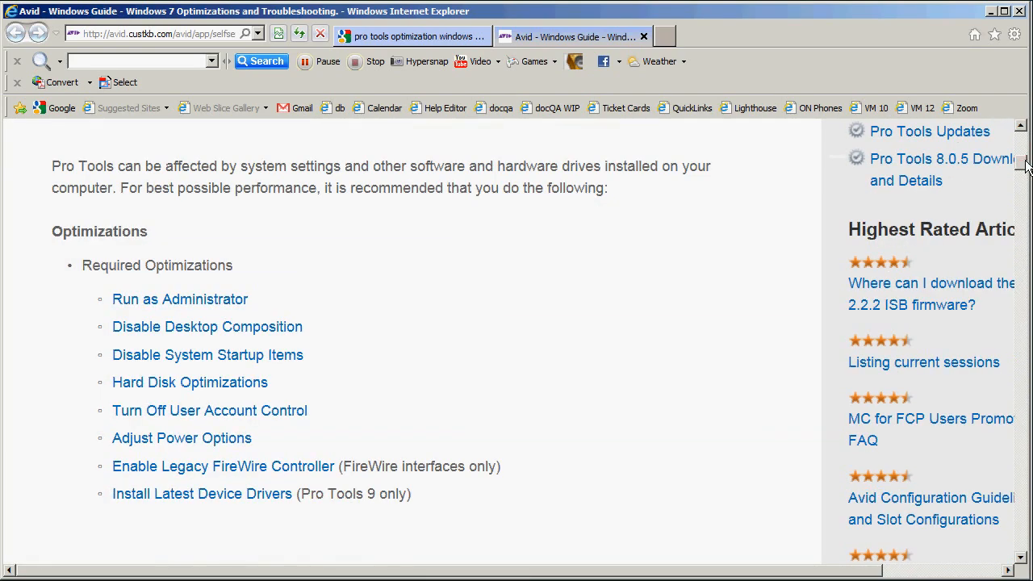
{"action": "scroll", "scroll_direction": "down", "scroll_amount": 3}
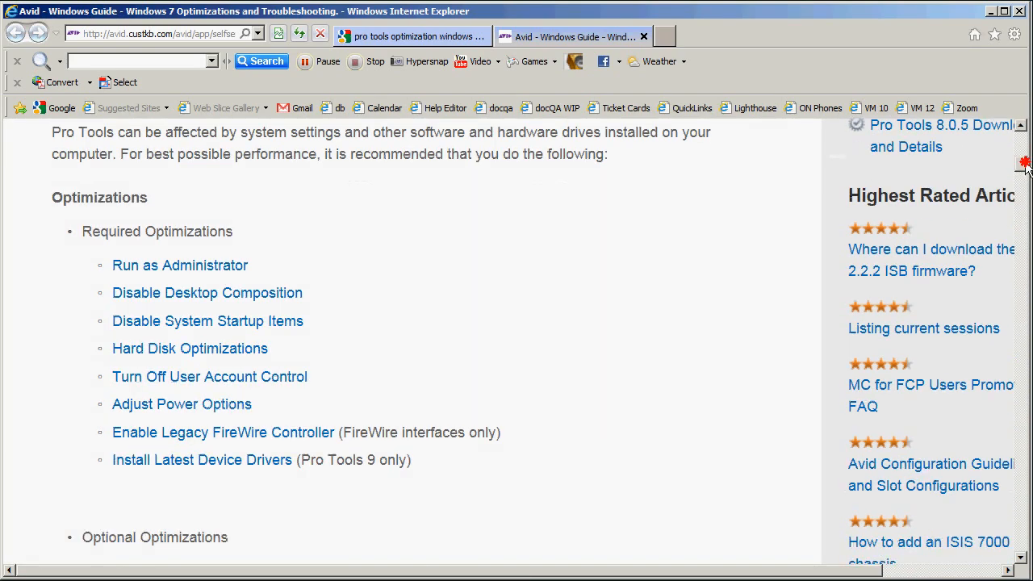
{"action": "scroll", "scroll_direction": "down", "scroll_amount": 3}
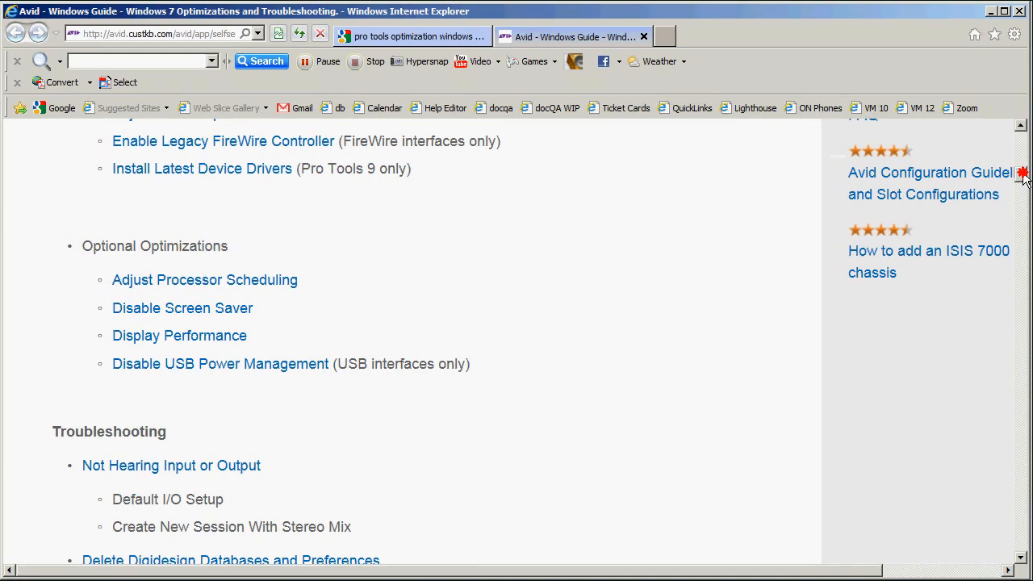
{"action": "scroll", "scroll_direction": "up", "scroll_amount": 3}
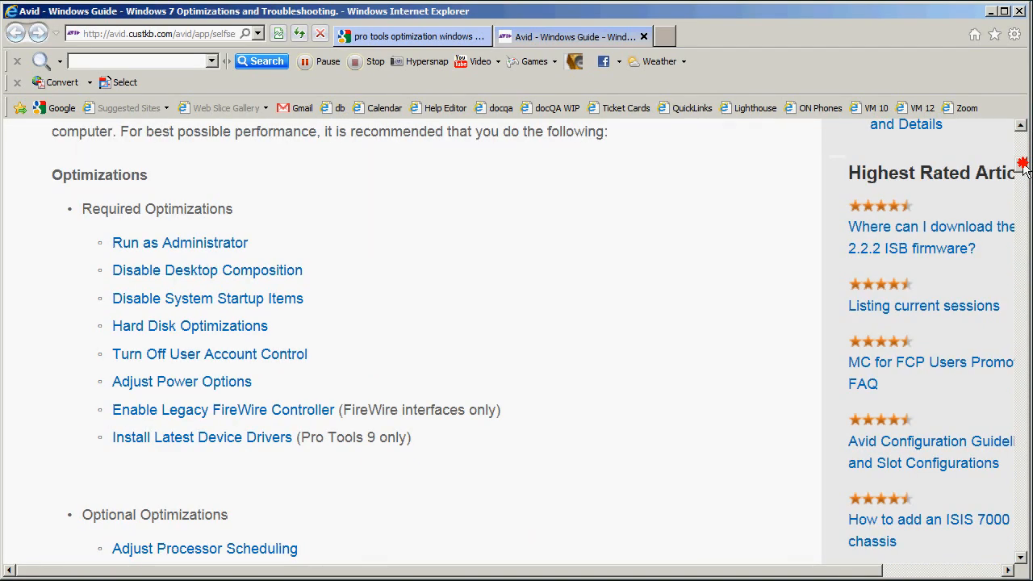
{"action": "mouse_move", "coordinate": [271, 299]}
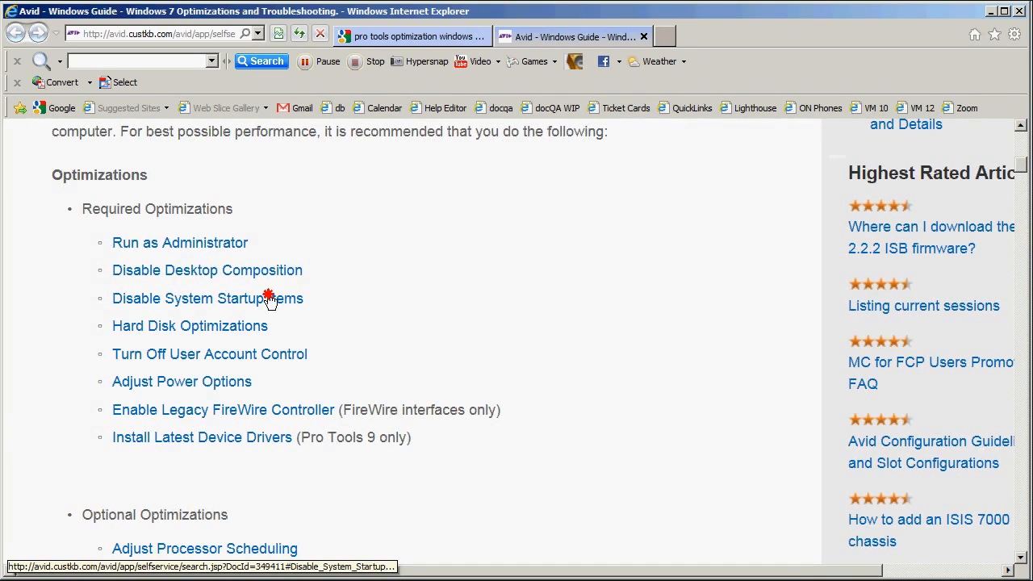
Jump to the guide's Disable System Startup Items section with its msconfig steps
{"action": "left_click", "coordinate": [207, 298]}
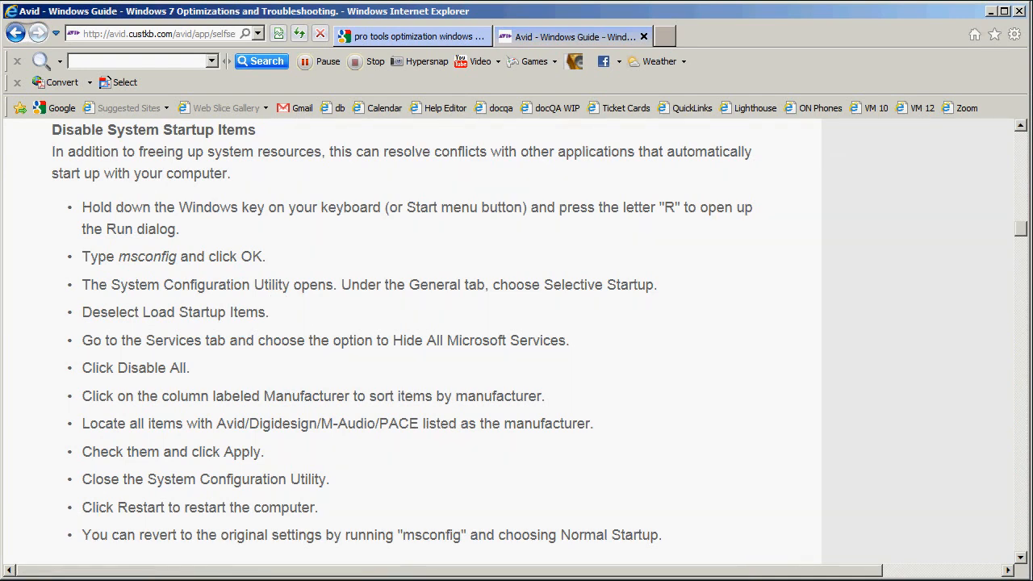
{"action": "mouse_move", "coordinate": [154, 280]}
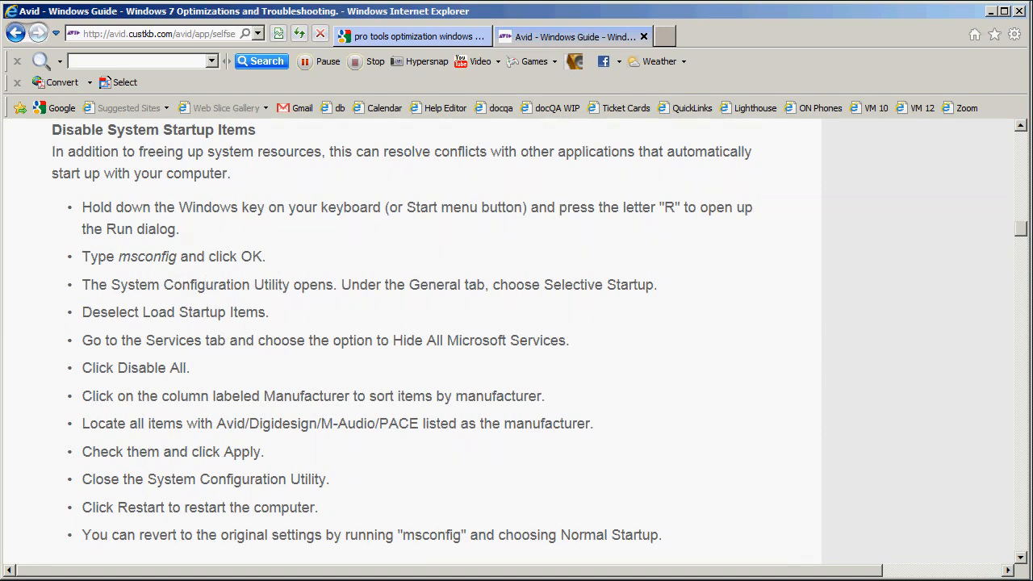
{"action": "mouse_move", "coordinate": [599, 304]}
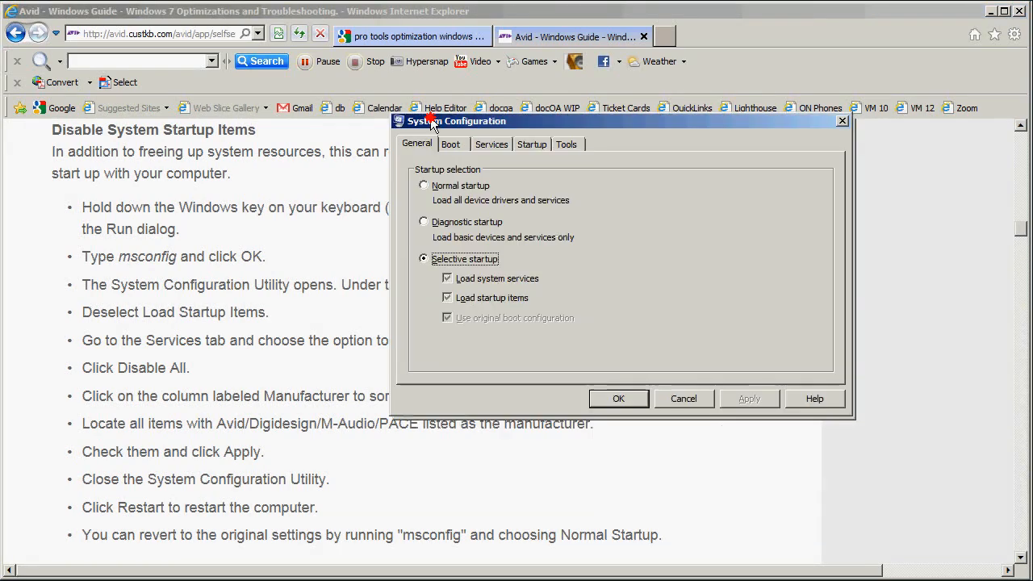
Choose Selective startup with Load startup items unchecked, then show the Services list
{"action": "left_click_drag", "start_coordinate": [452, 121], "coordinate": [448, 107]}
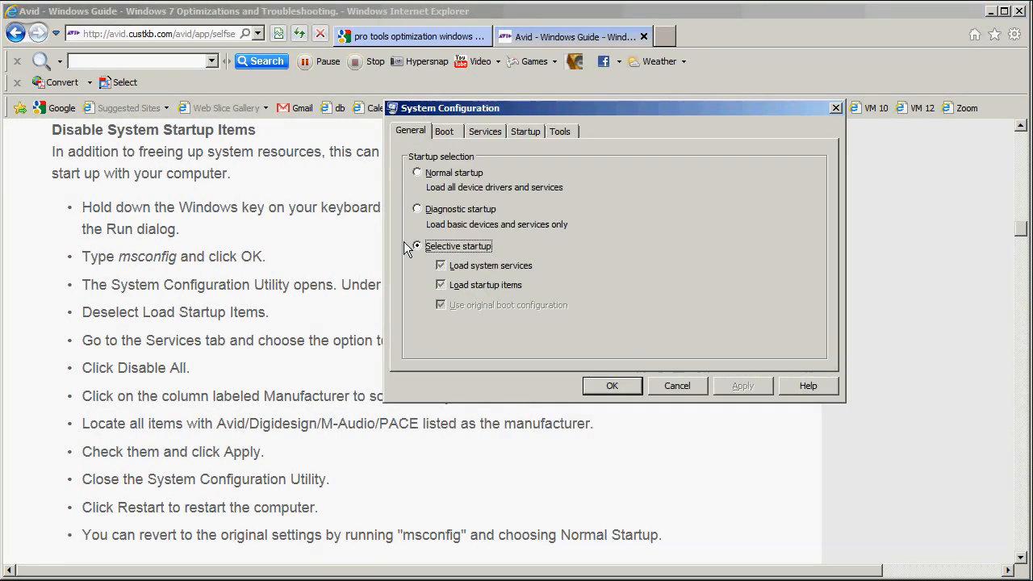
{"action": "left_click", "coordinate": [441, 285]}
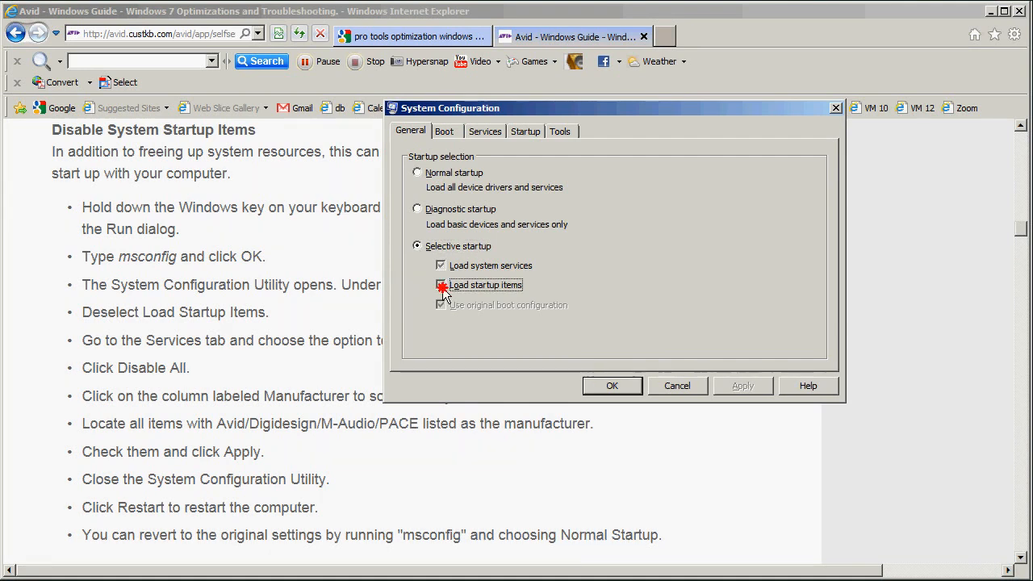
{"action": "left_click", "coordinate": [441, 284]}
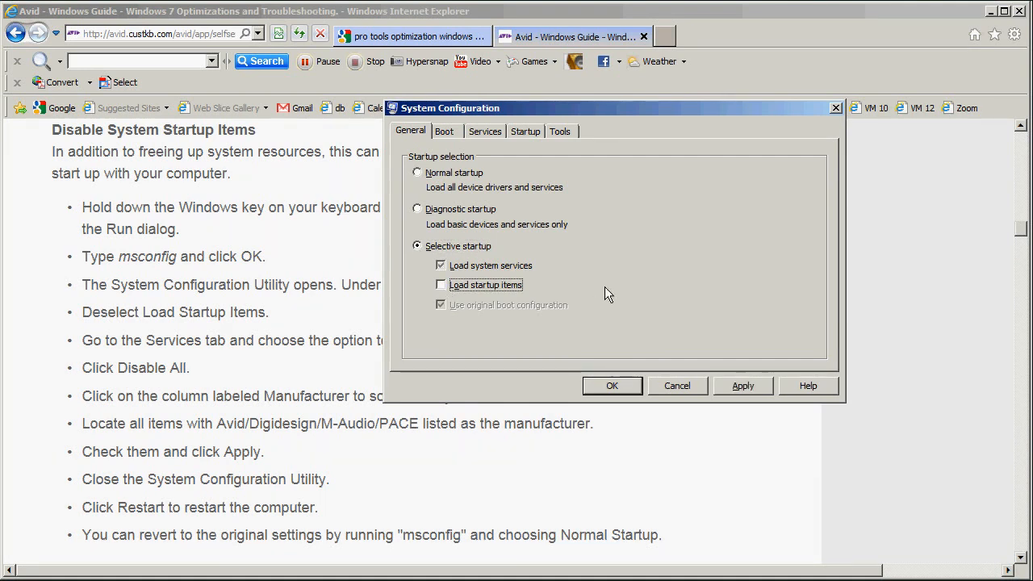
{"action": "mouse_move", "coordinate": [509, 149]}
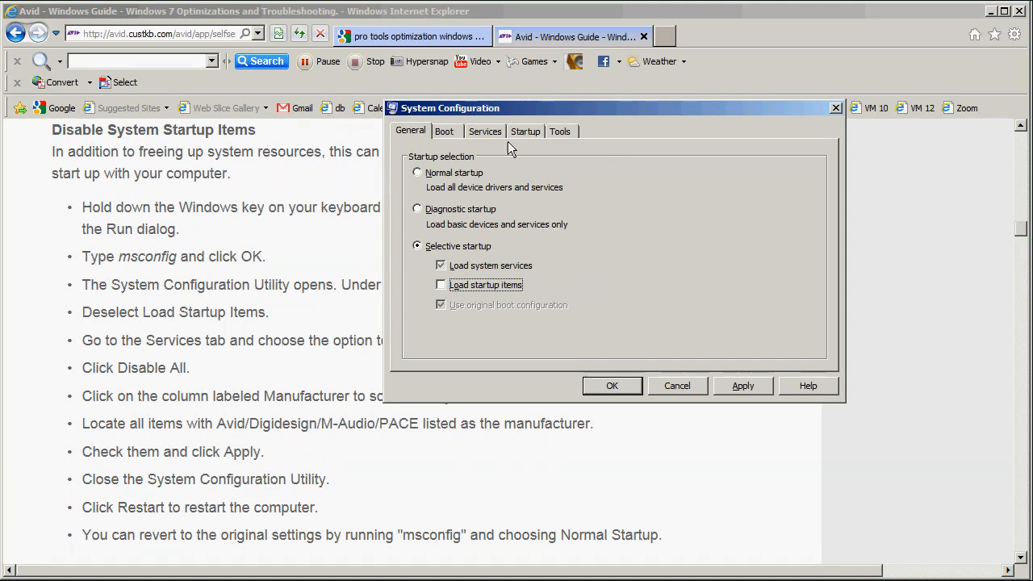
{"action": "mouse_move", "coordinate": [503, 144]}
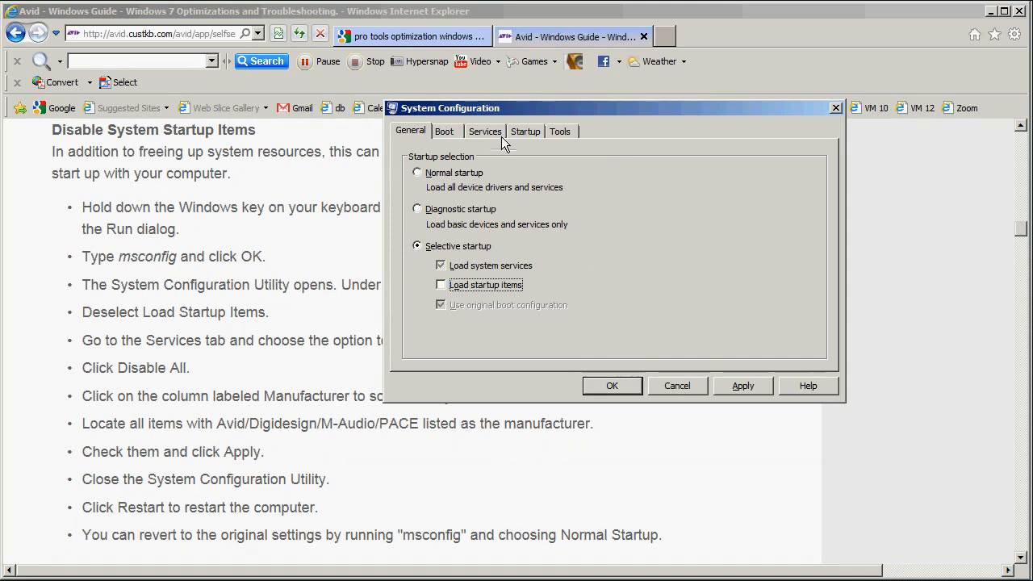
{"action": "left_click", "coordinate": [484, 130]}
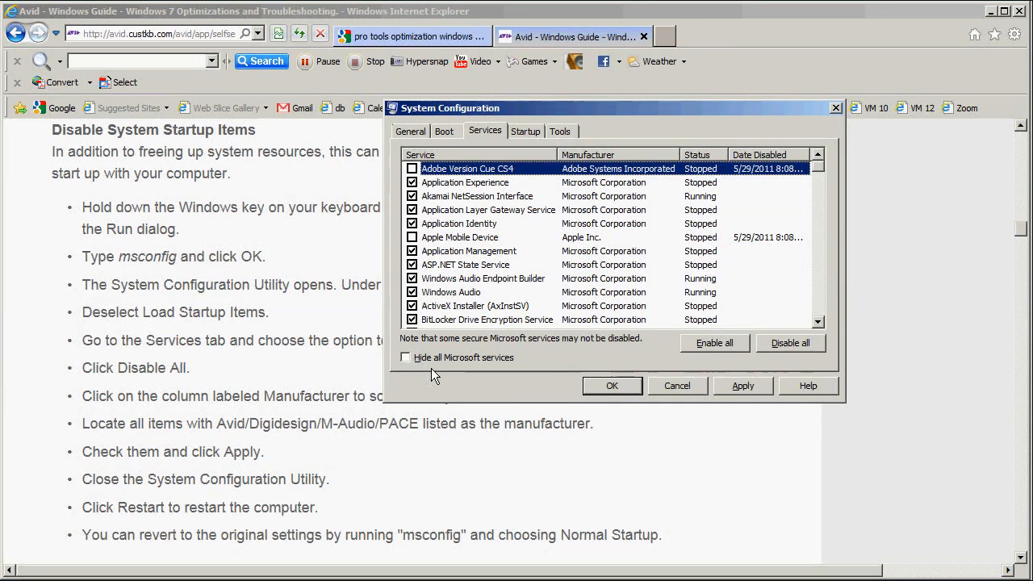
Hide all Microsoft services, review the remaining Avid/Digidesign/PACE entries, and confirm with OK
{"action": "left_click", "coordinate": [406, 357]}
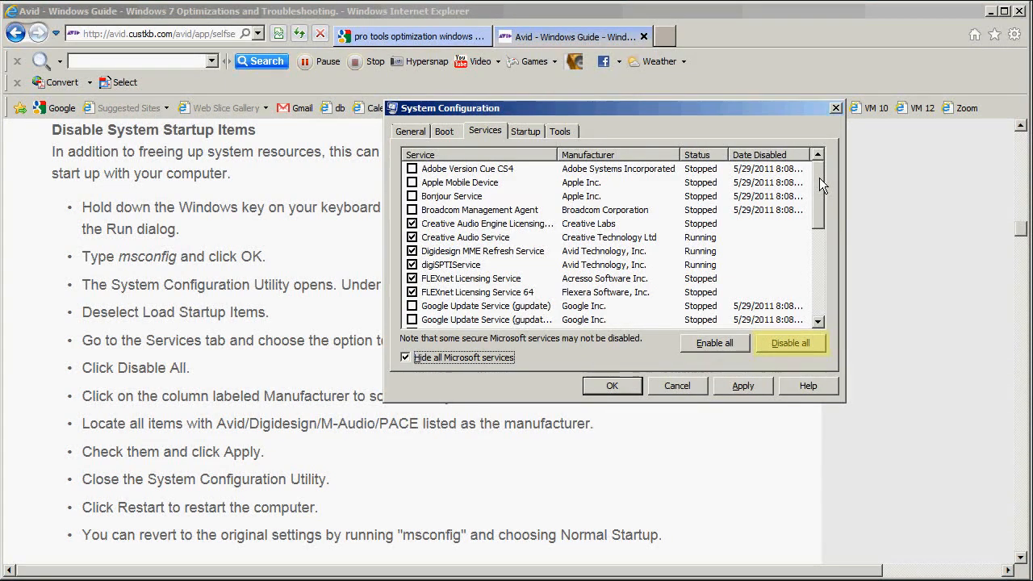
{"action": "mouse_move", "coordinate": [820, 178]}
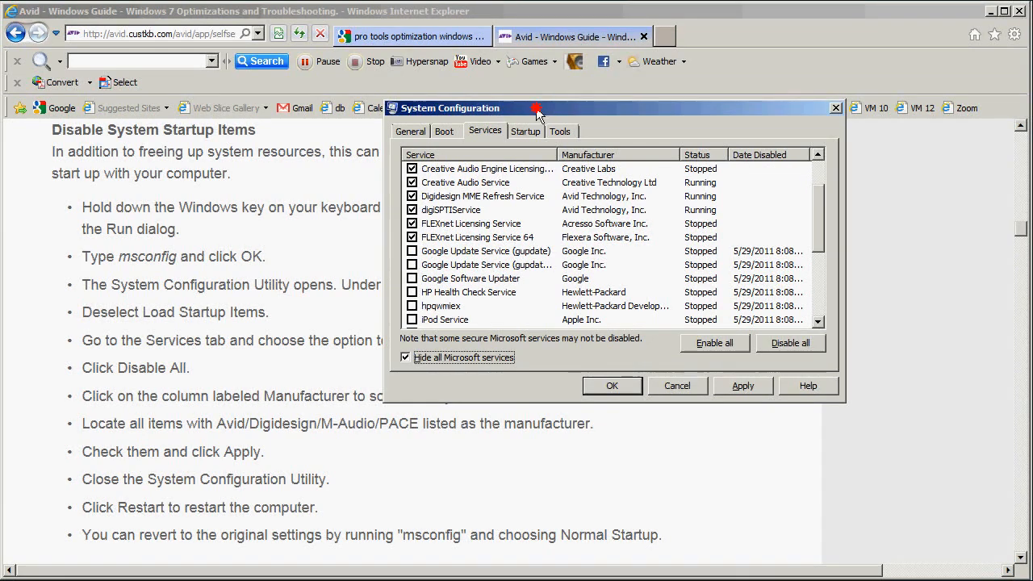
{"action": "left_click_drag", "start_coordinate": [537, 109], "coordinate": [541, 84]}
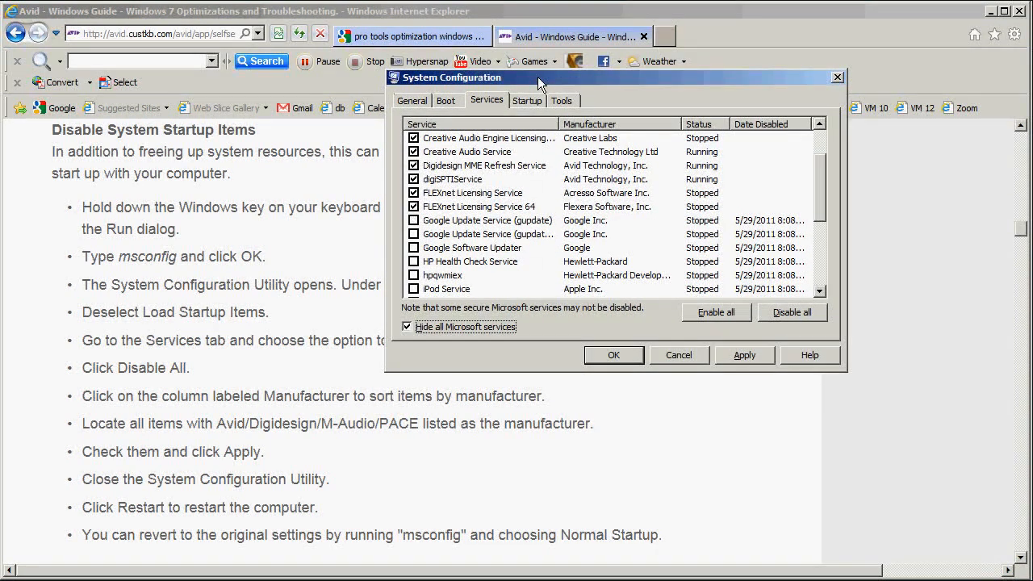
{"action": "mouse_move", "coordinate": [408, 445]}
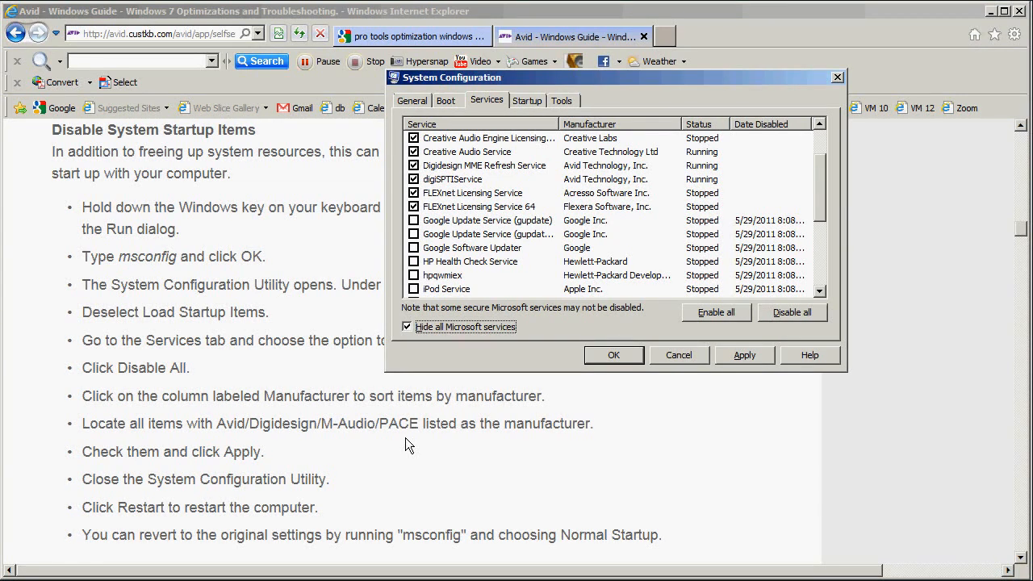
{"action": "mouse_move", "coordinate": [335, 444]}
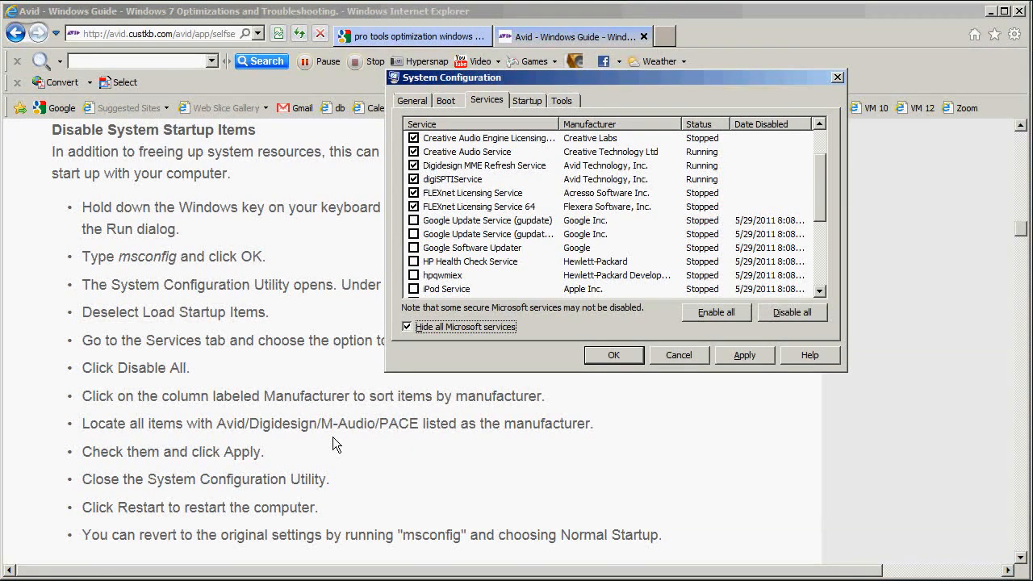
{"action": "mouse_move", "coordinate": [403, 444]}
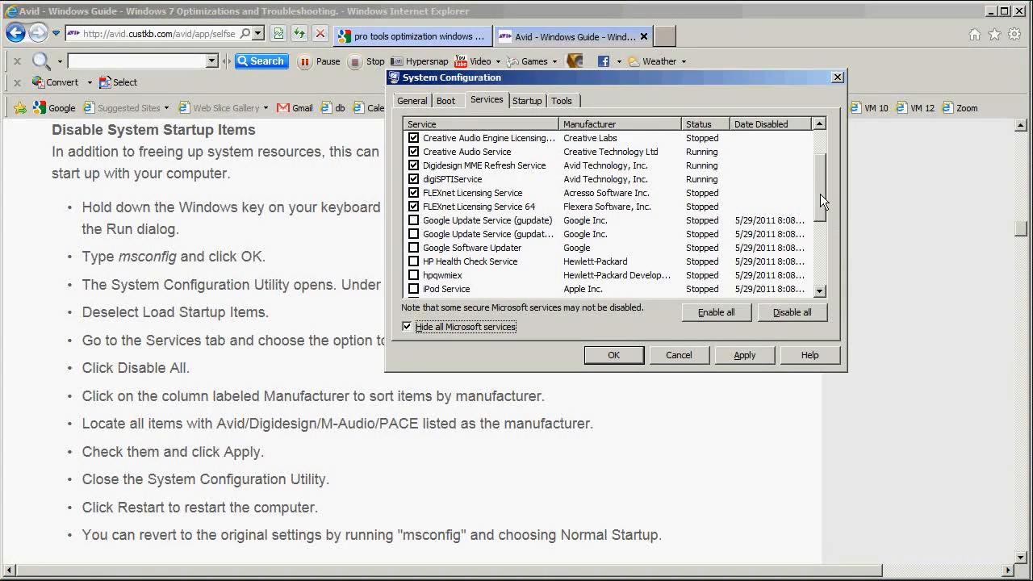
{"action": "scroll", "scroll_direction": "down", "scroll_amount": 3}
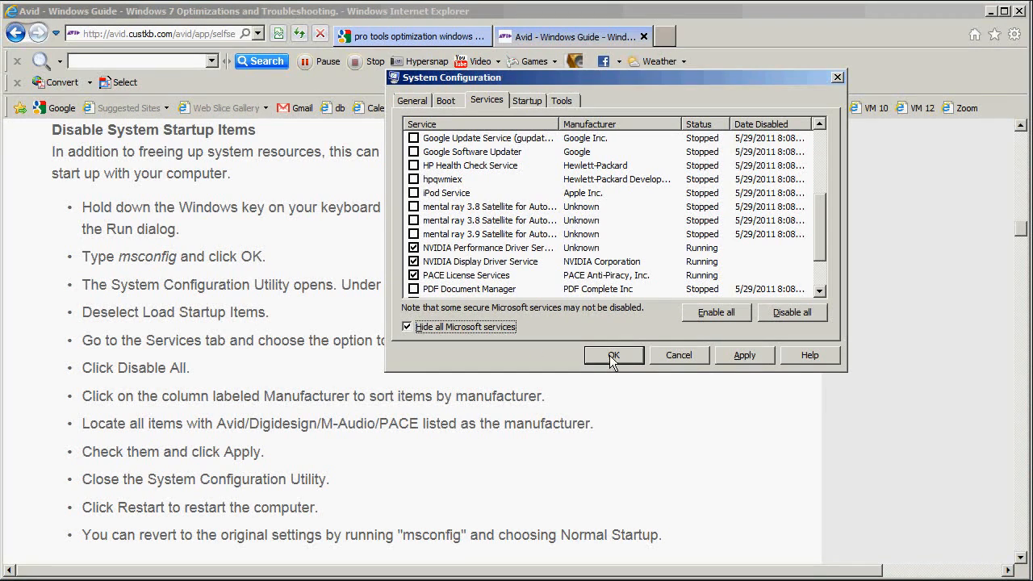
{"action": "left_click", "coordinate": [614, 356]}
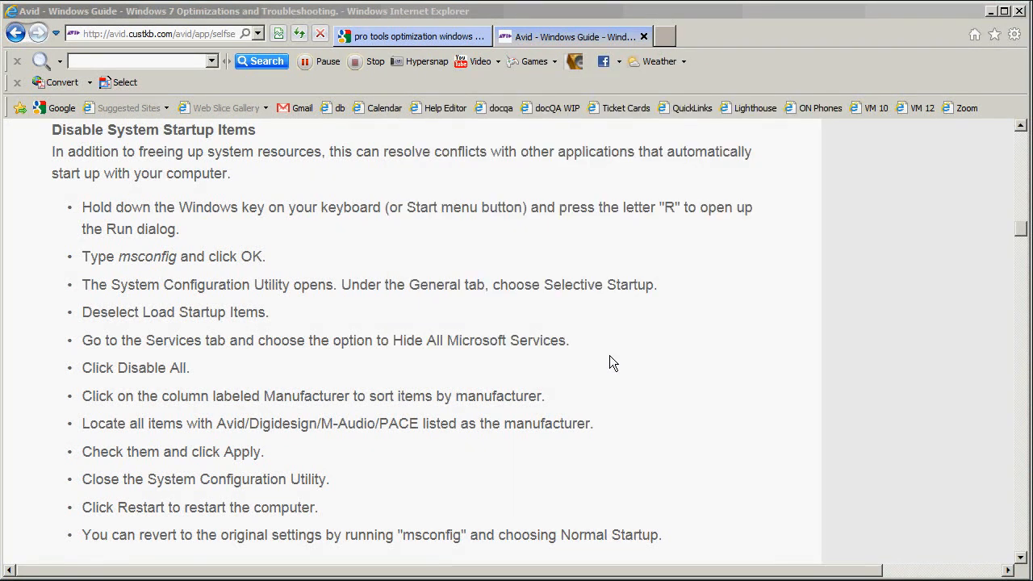